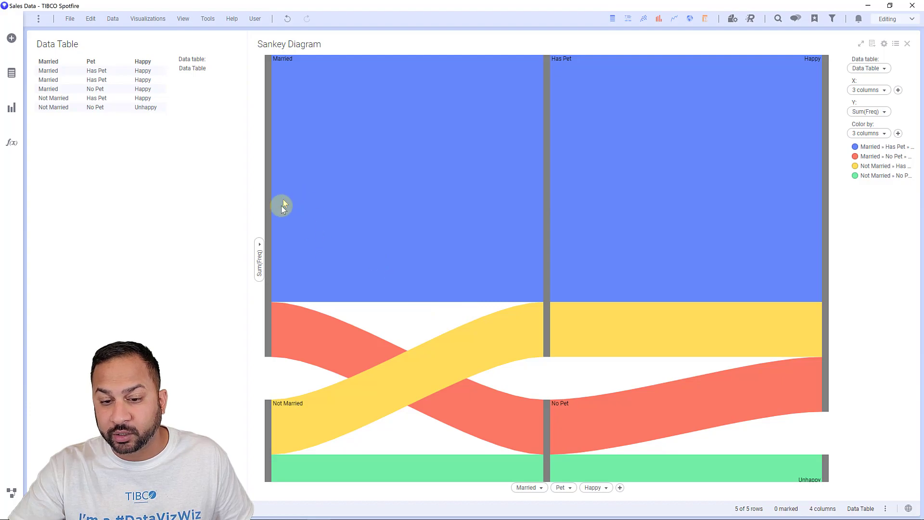
mouse_move(517, 252)
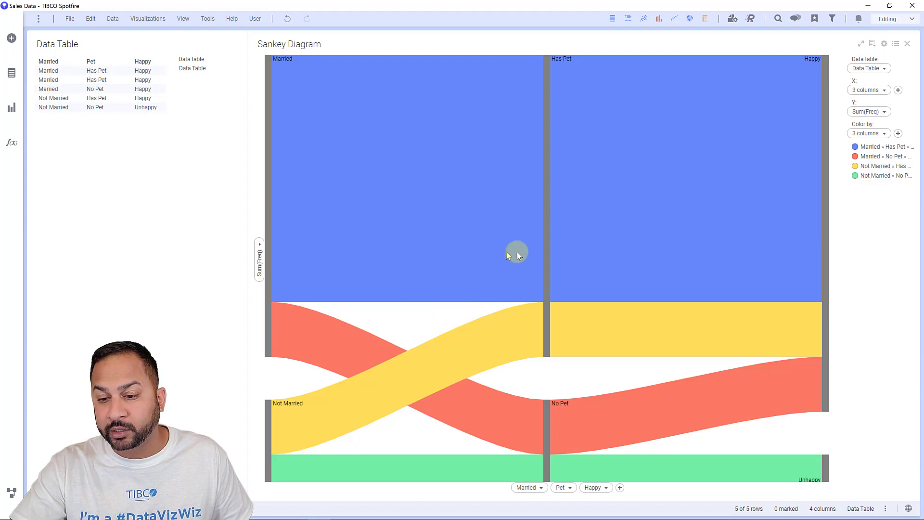
mouse_move(853, 309)
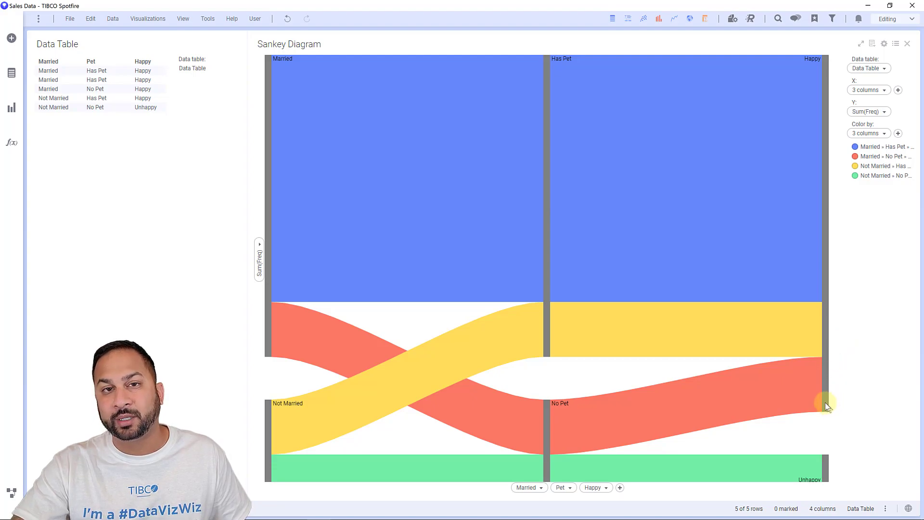
mouse_move(792, 393)
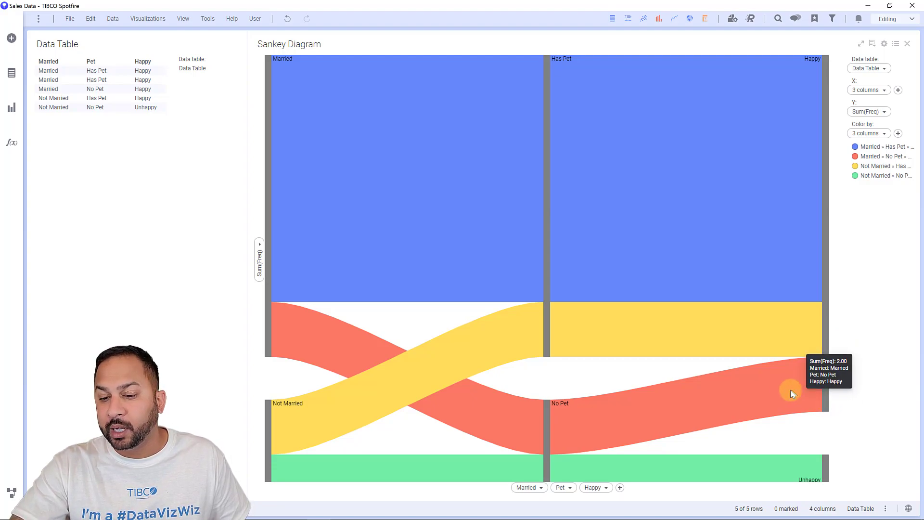
mouse_move(293, 65)
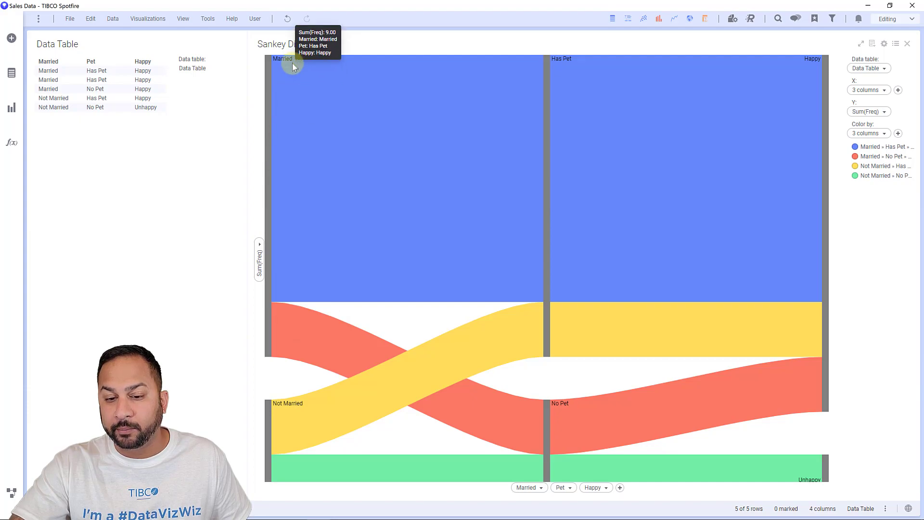
mouse_move(280, 451)
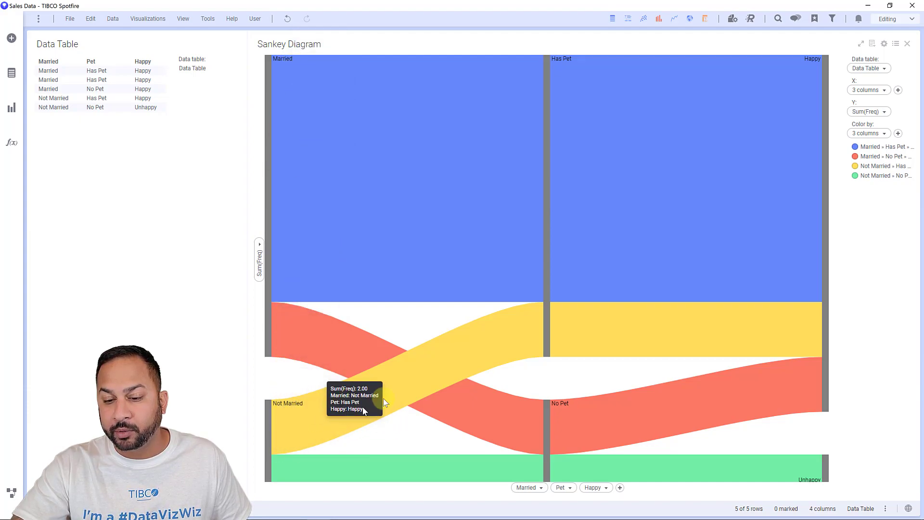
mouse_move(563, 314)
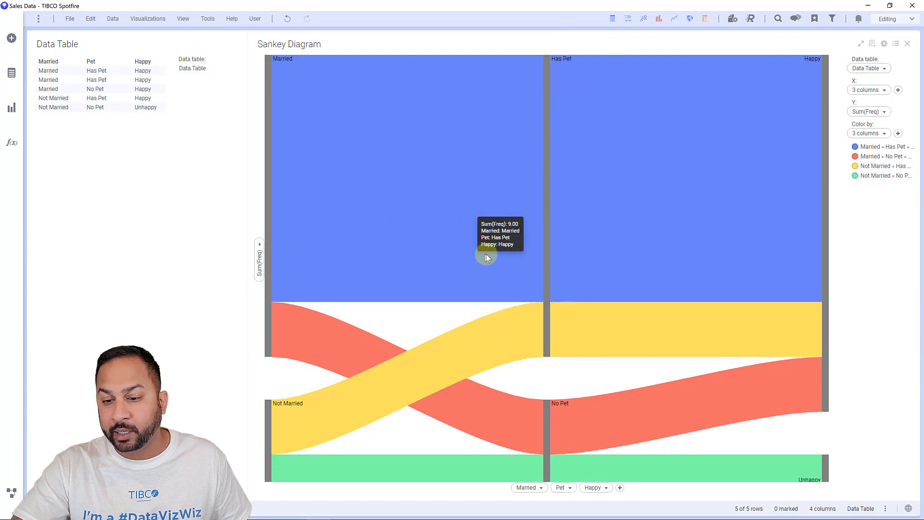
mouse_move(851, 192)
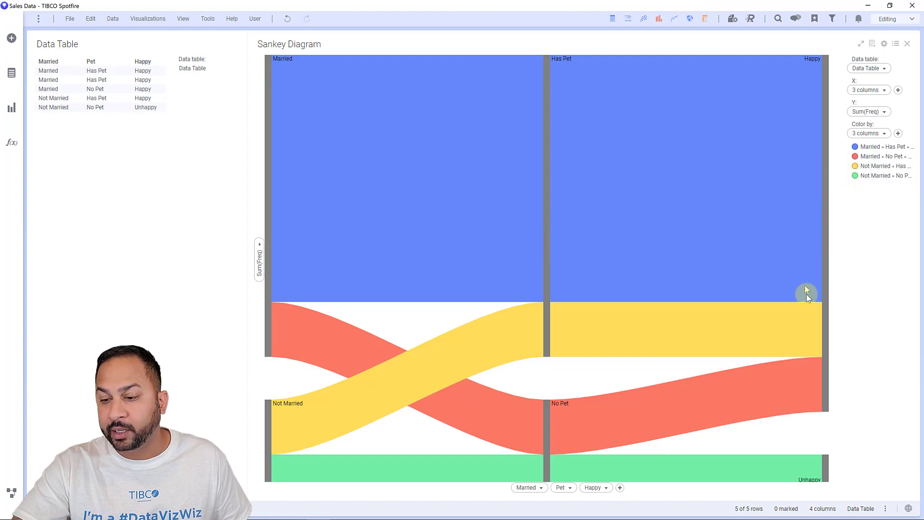
mouse_move(817, 452)
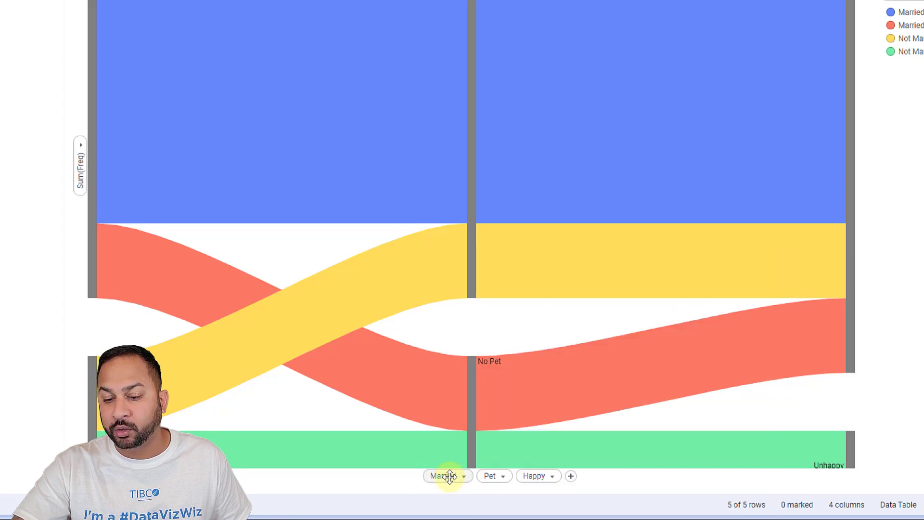
Step: Try colouring the Sankey flows by Pet and Happy, then settle on Married
left_click(447, 475)
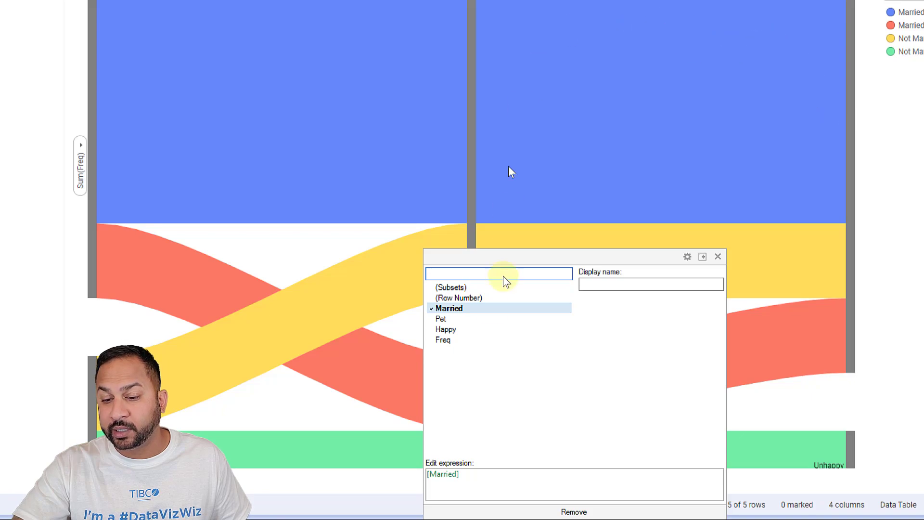
left_click(717, 257)
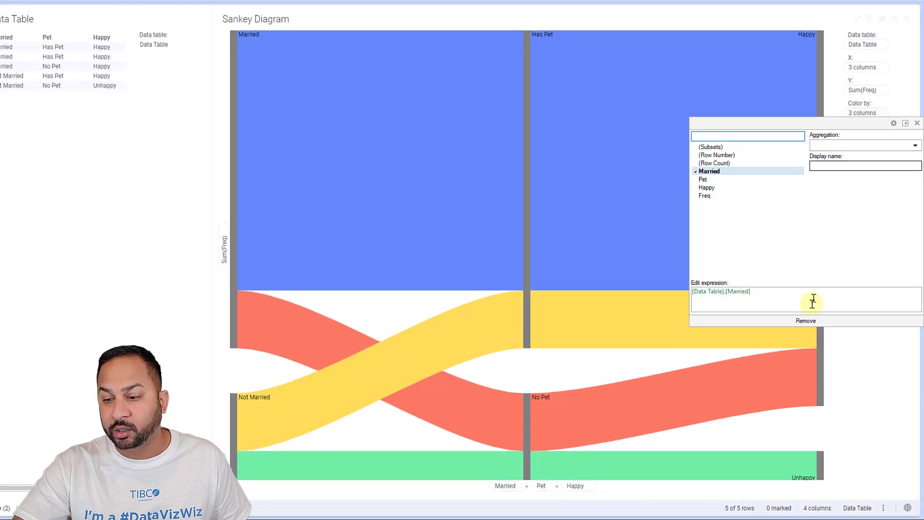
left_click(917, 123)
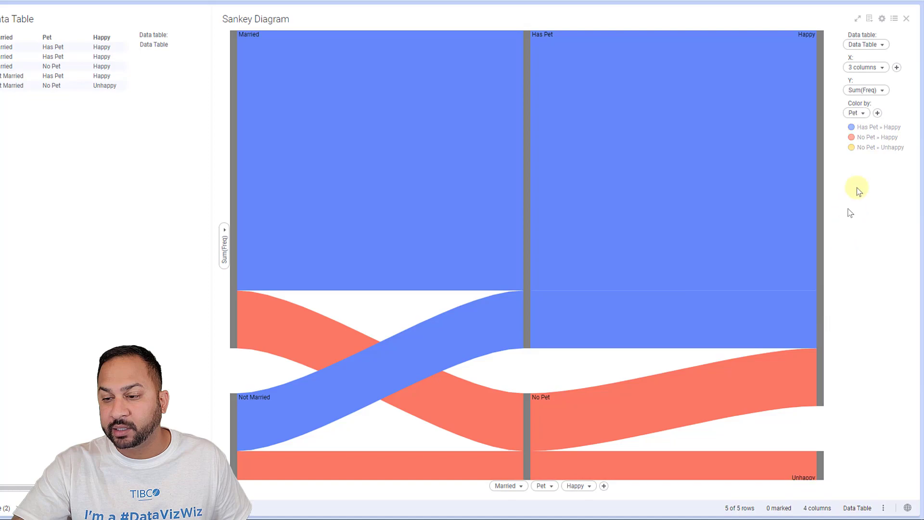
left_click(854, 112)
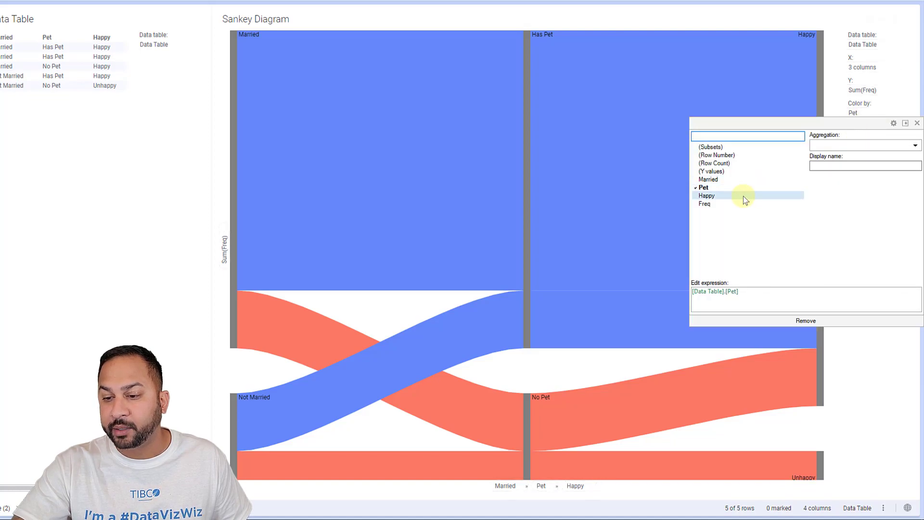
left_click(707, 195)
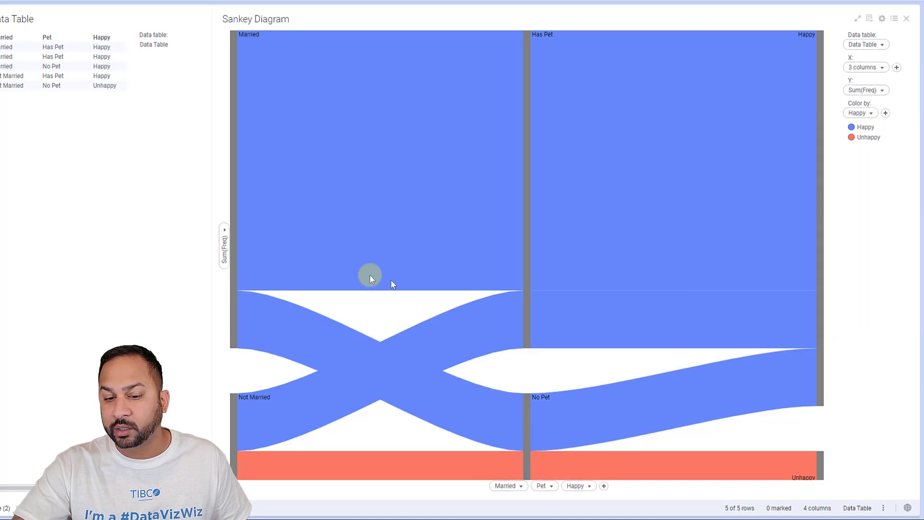
mouse_move(394, 365)
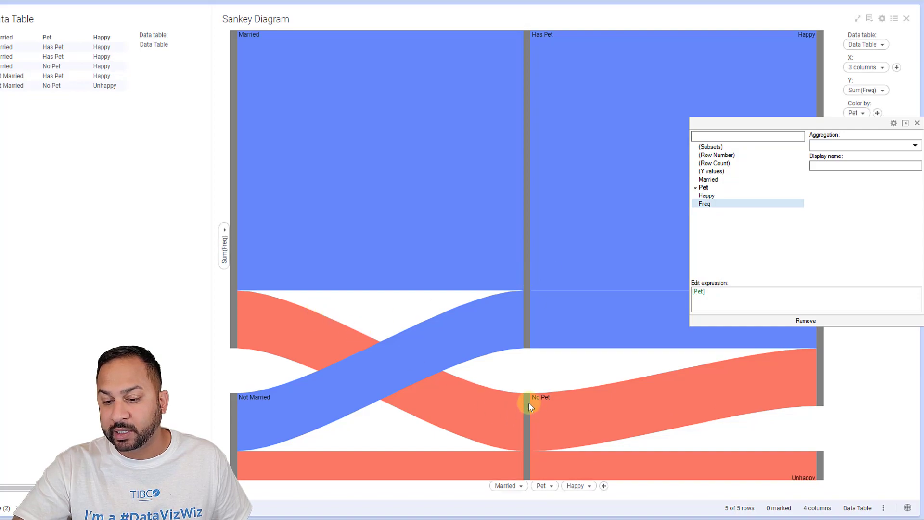
mouse_move(523, 426)
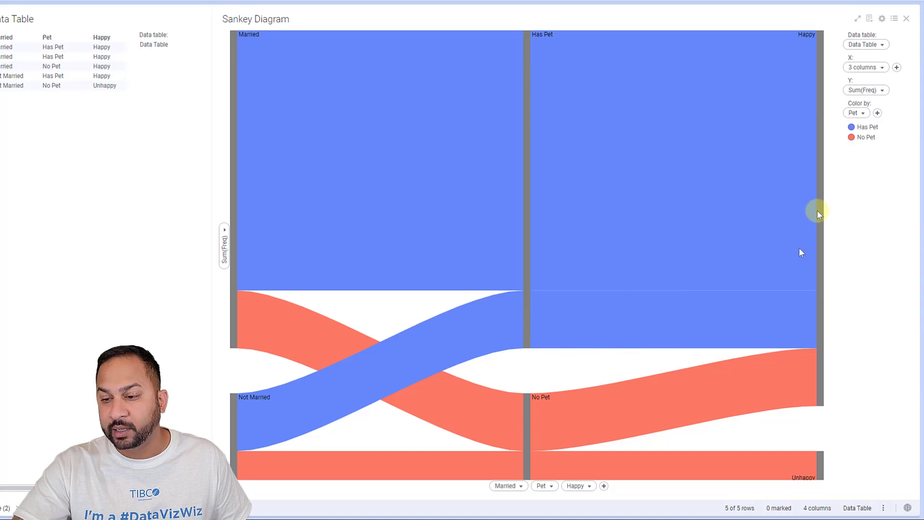
mouse_move(853, 160)
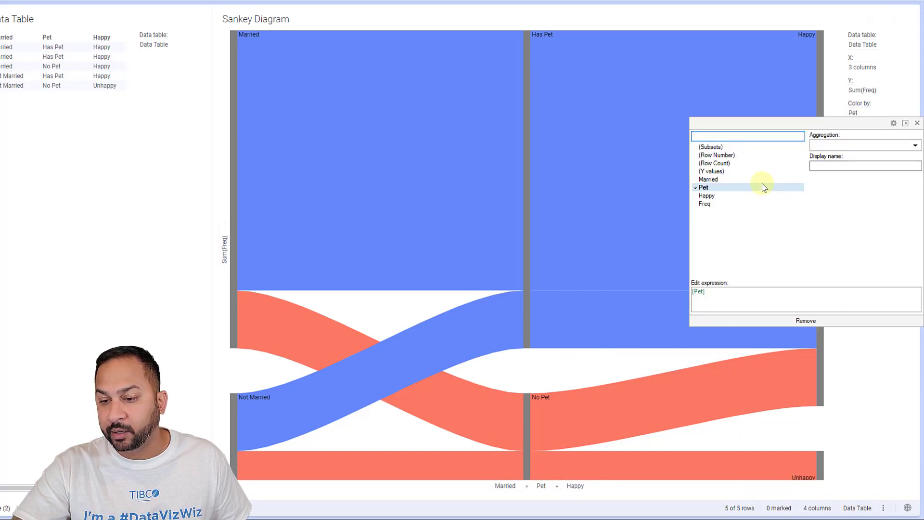
left_click(708, 179)
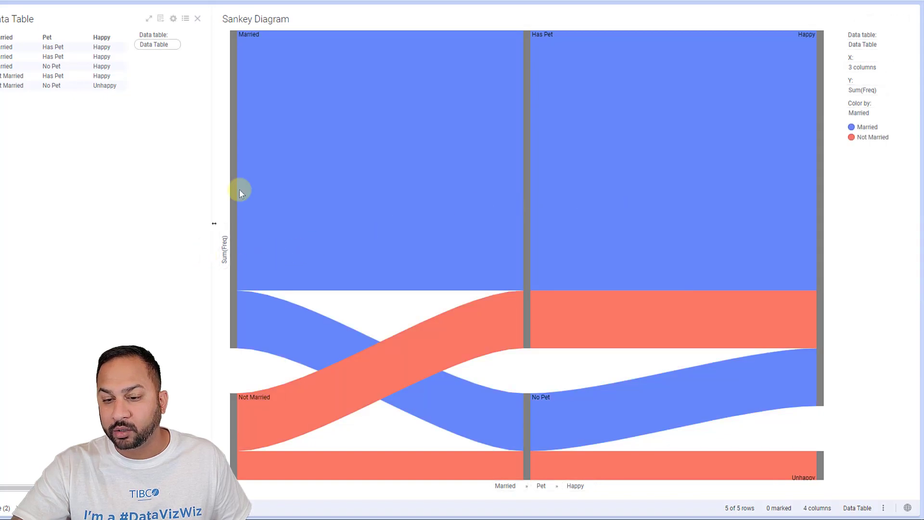
mouse_move(320, 398)
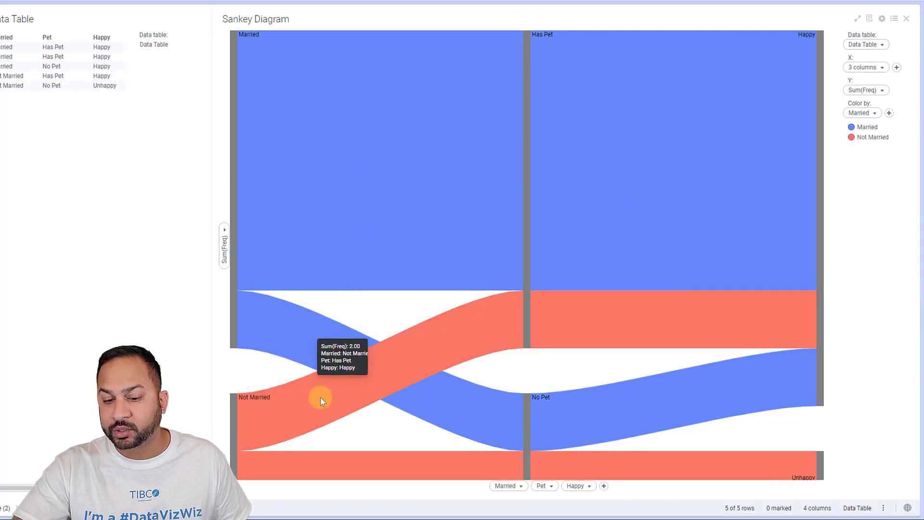
mouse_move(828, 147)
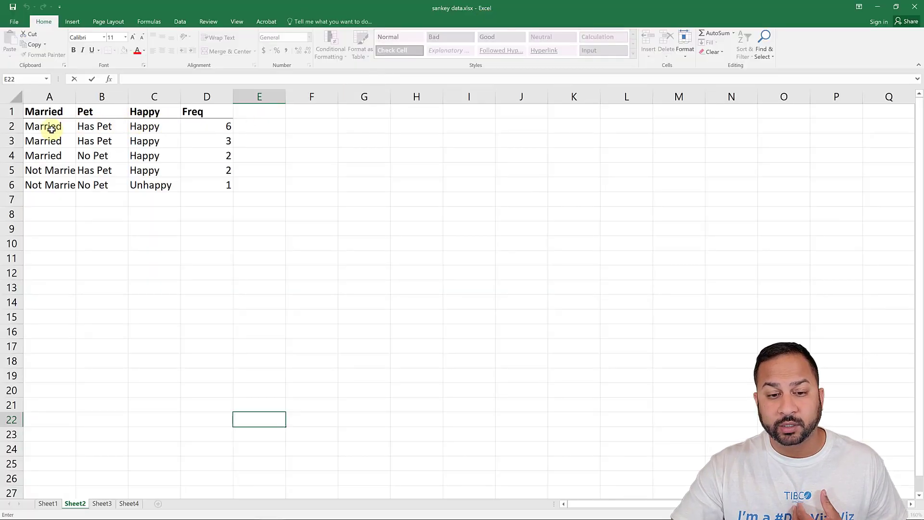
Step: Autofit Sheet2's columns and walk through the Married, Pet, Happy and Freq values
left_click(50, 97)
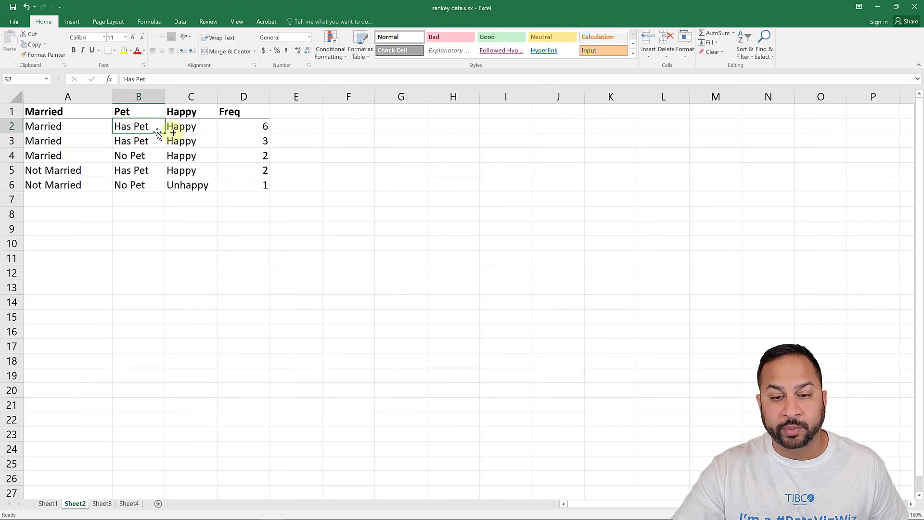
left_click(243, 126)
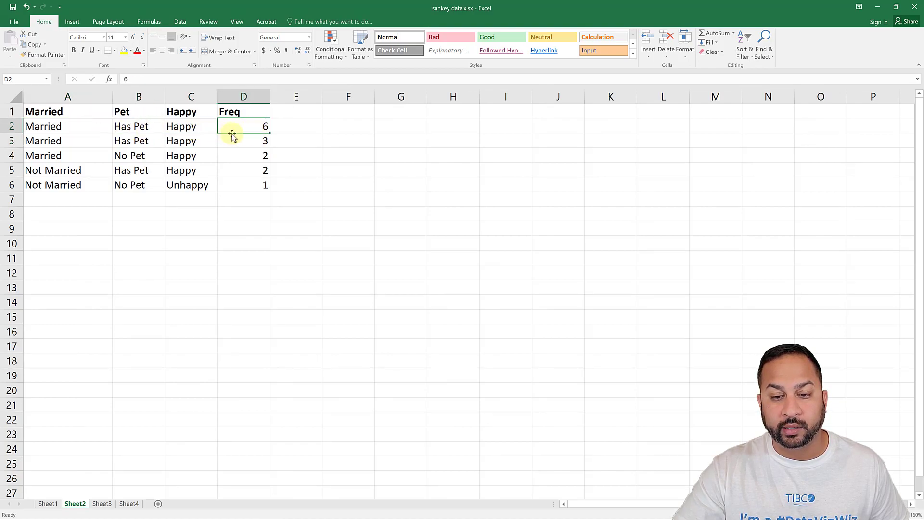
left_click(68, 141)
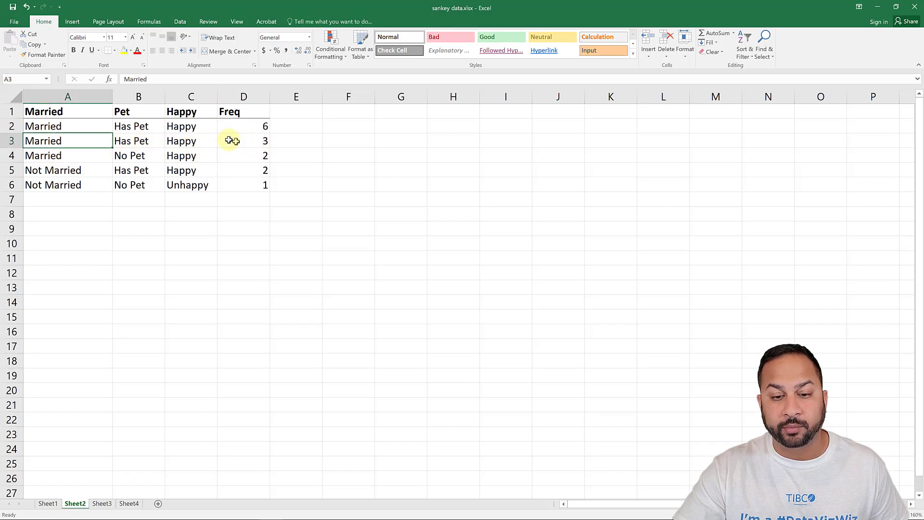
left_click(191, 140)
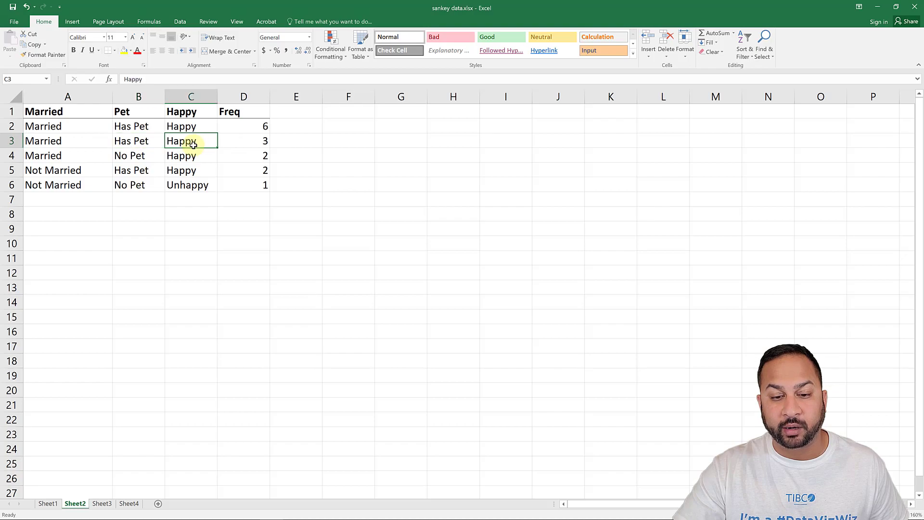
mouse_move(144, 163)
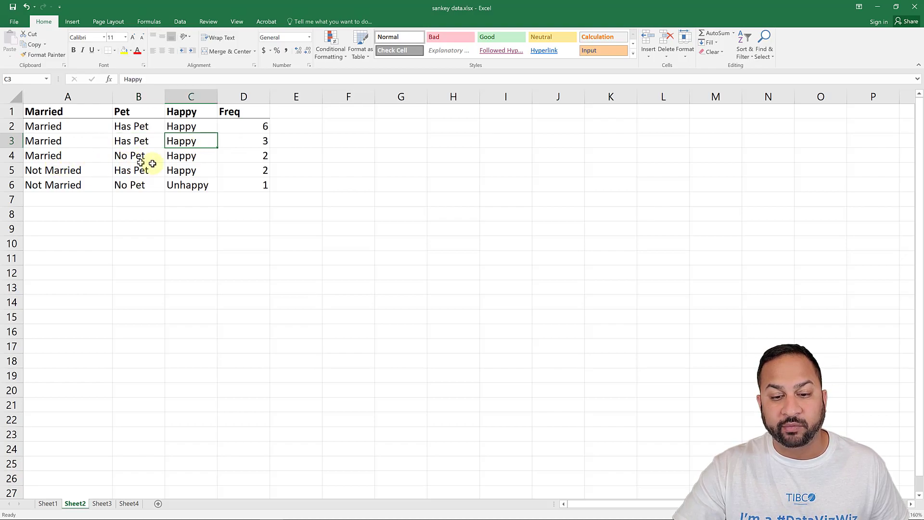
left_click(243, 155)
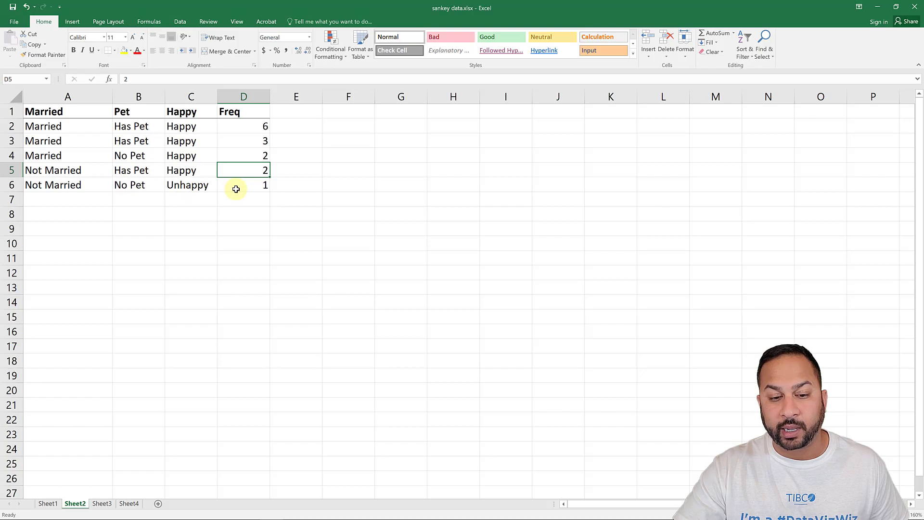
mouse_move(170, 188)
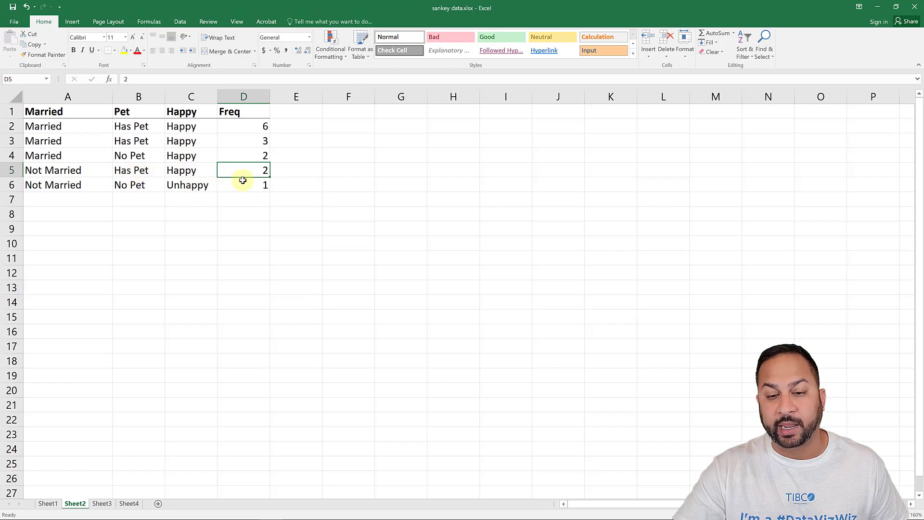
left_click(243, 199)
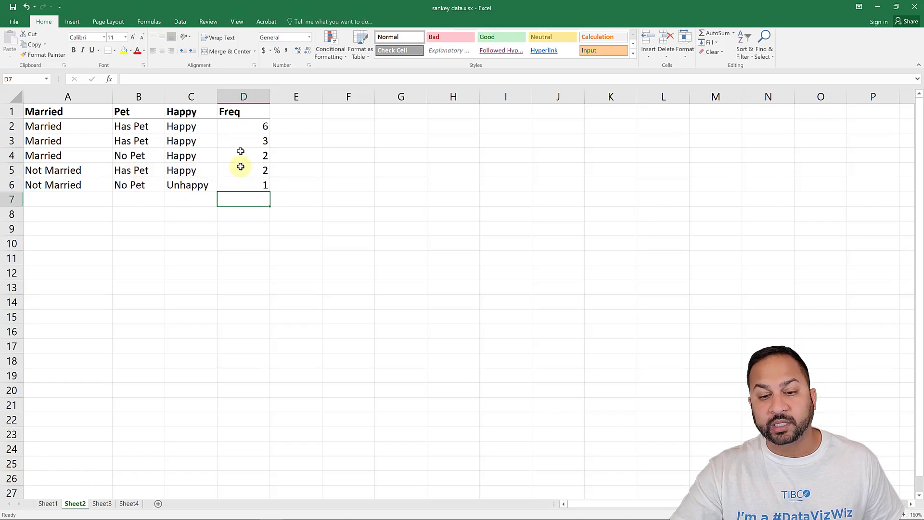
mouse_move(218, 184)
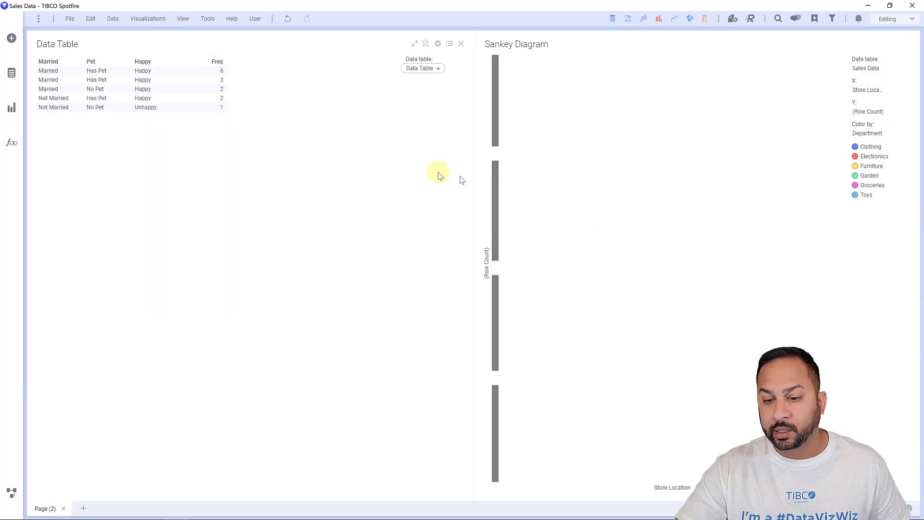
mouse_move(472, 161)
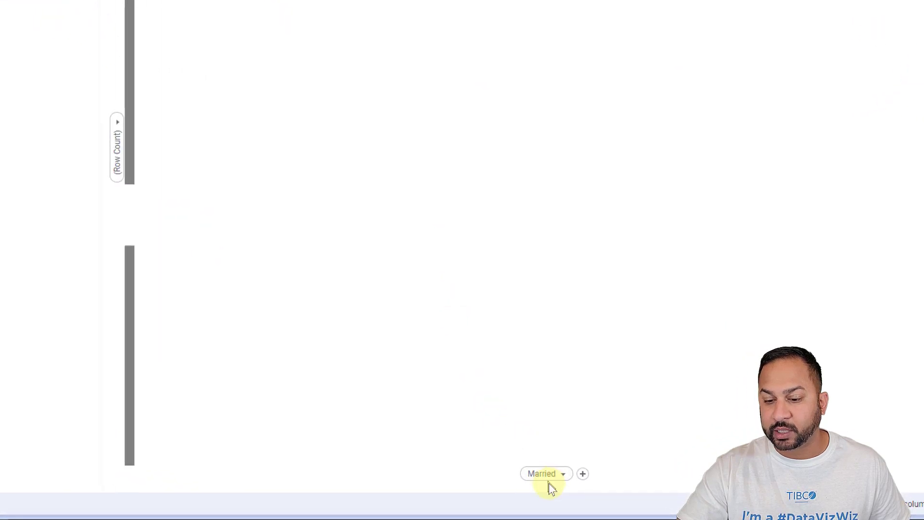
Step: Add Pet as the next stage and size the flows by Sum(Freq)
left_click(582, 473)
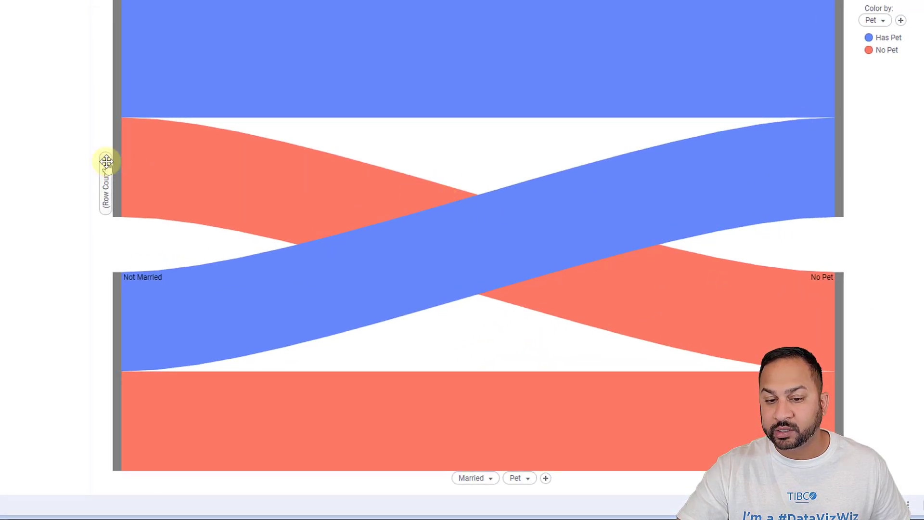
left_click(105, 162)
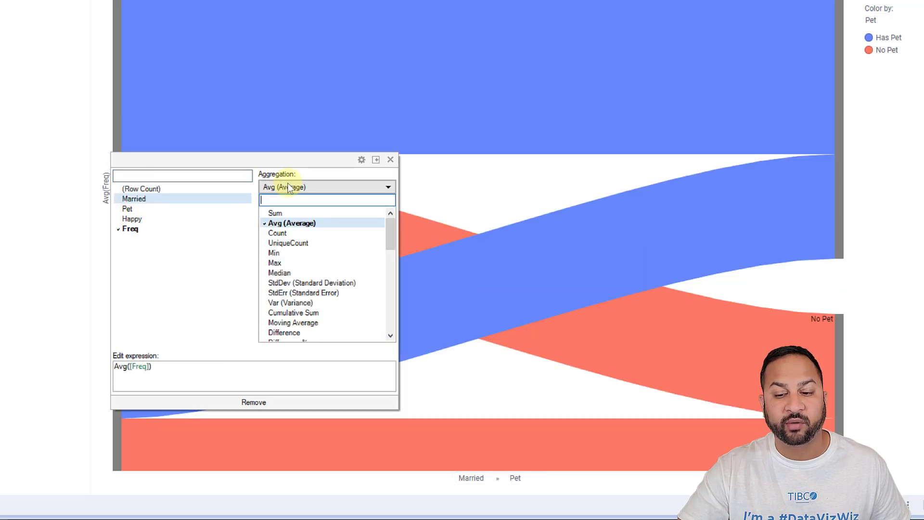
left_click(275, 212)
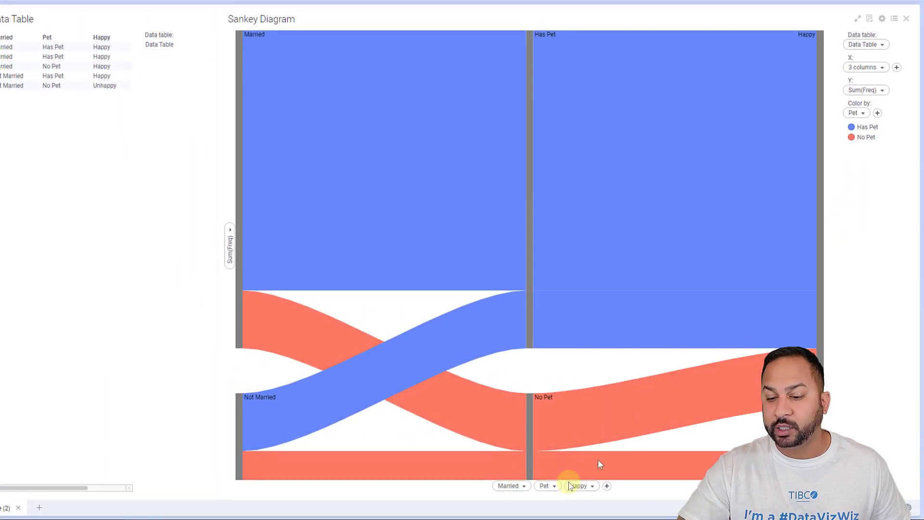
Step: Move the Pet stage in front of Married on the X axis
left_click(508, 485)
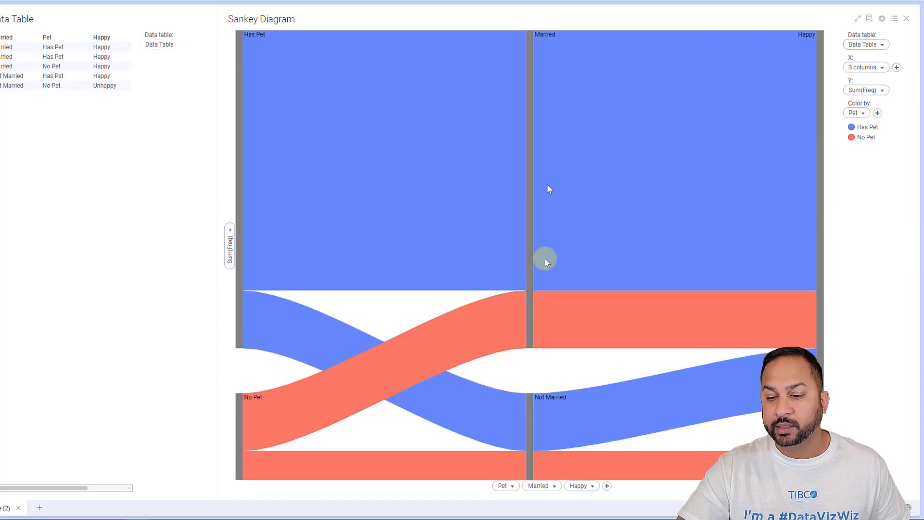
mouse_move(503, 97)
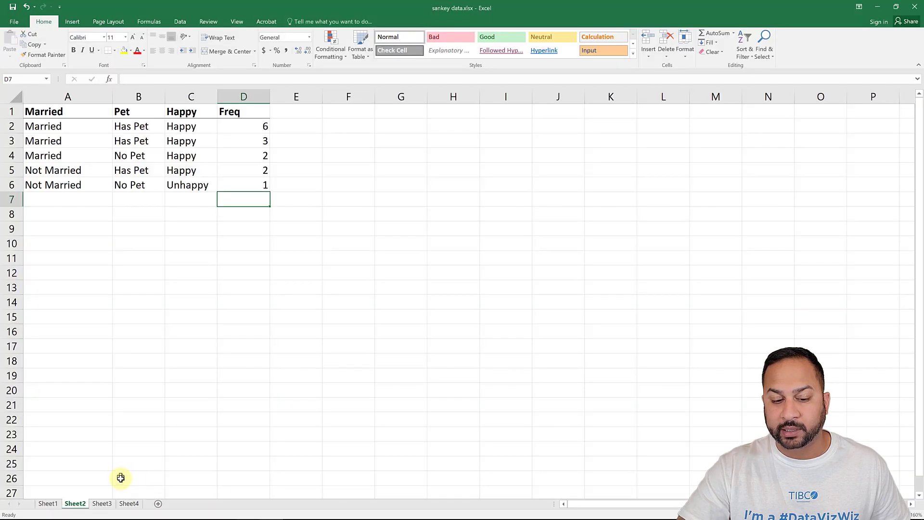
Step: Compare Sheet3's swipe-funnel data with the Tinder insights image, then return to Excel alone
left_click(101, 504)
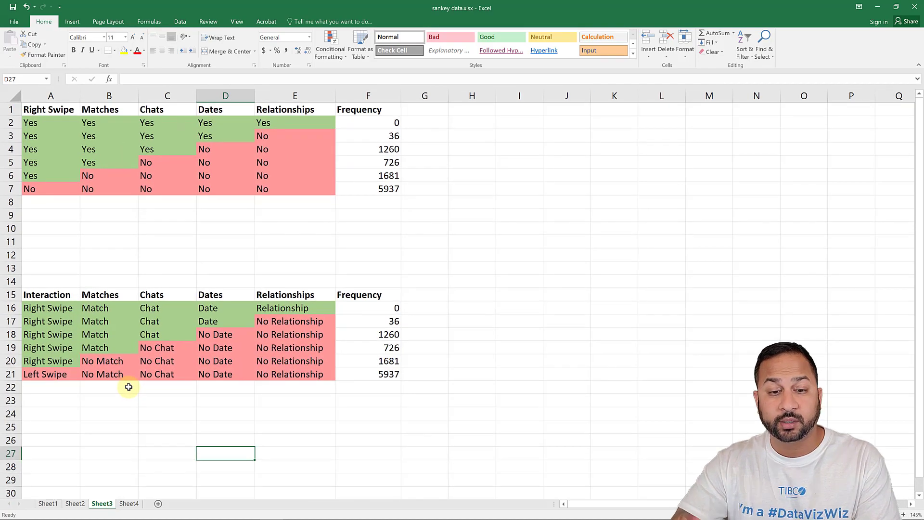
mouse_move(136, 418)
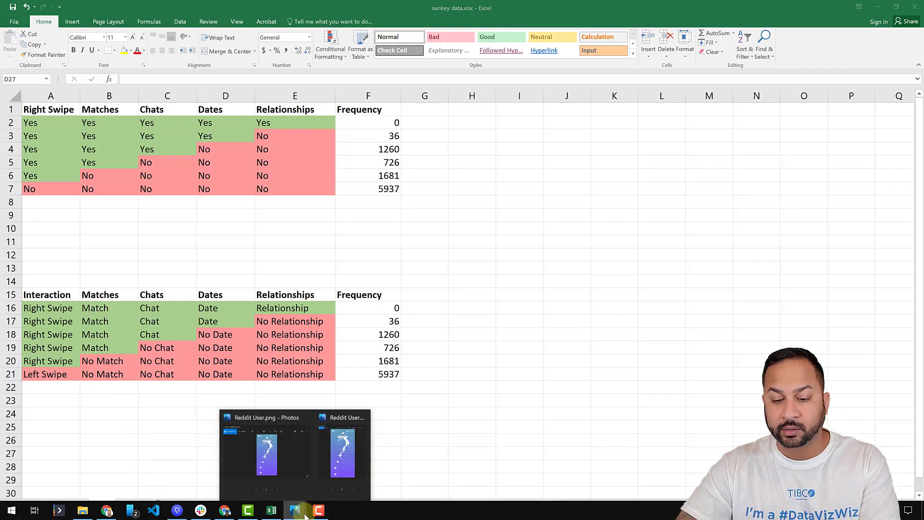
left_click(266, 444)
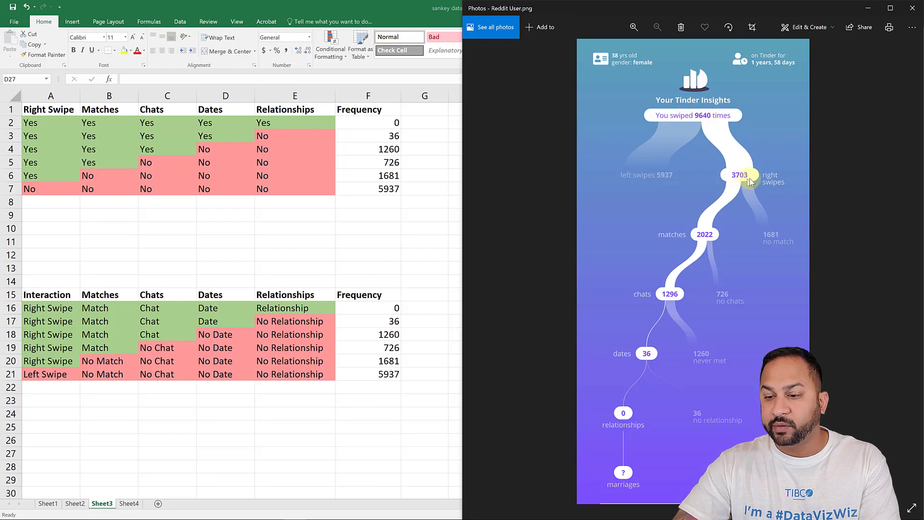
mouse_move(686, 229)
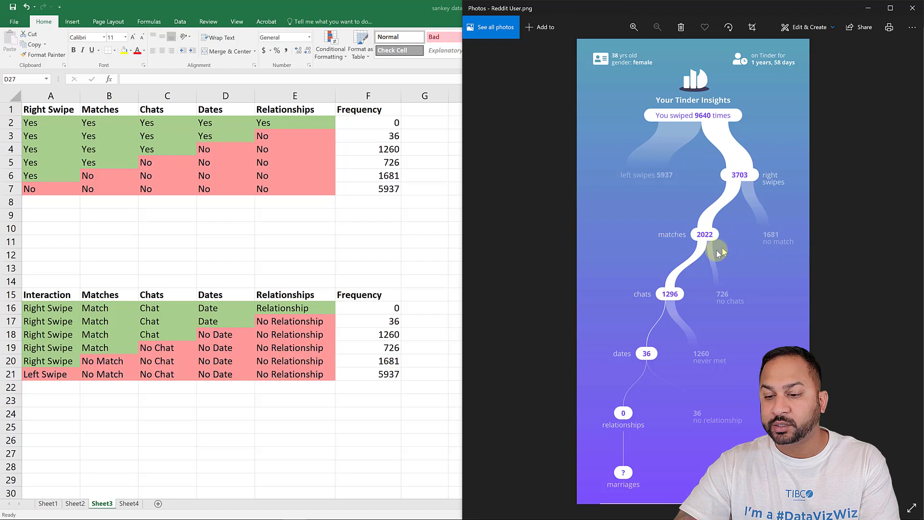
mouse_move(726, 302)
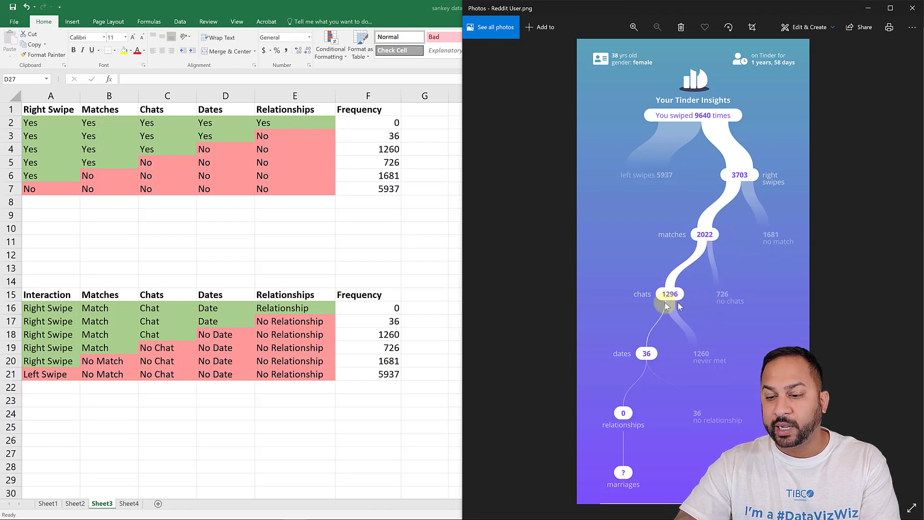
mouse_move(639, 380)
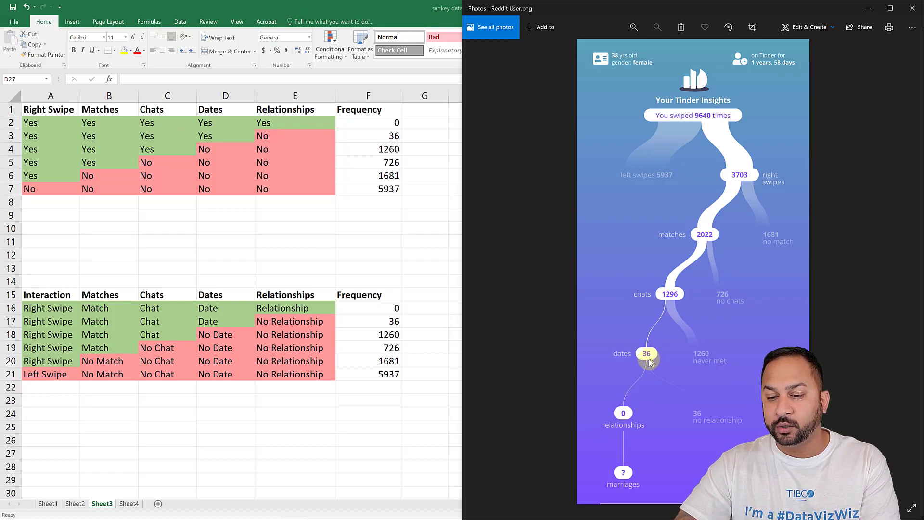
mouse_move(619, 412)
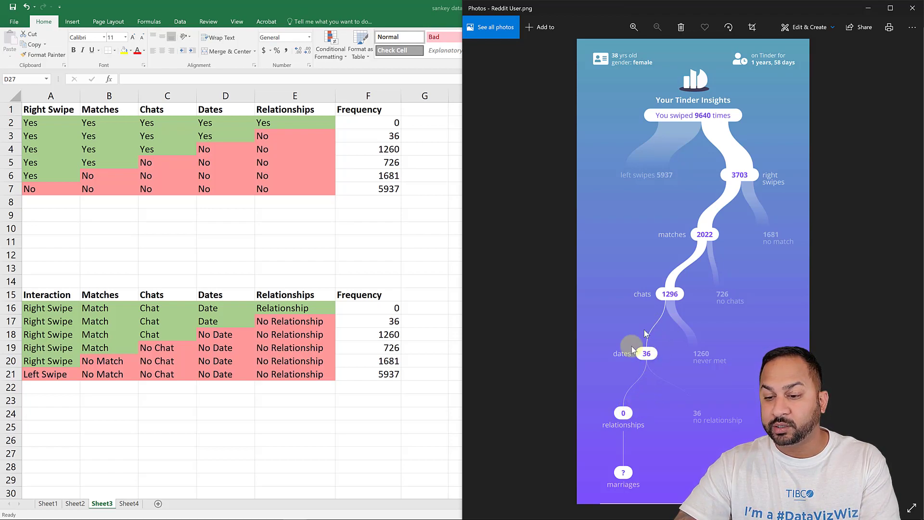
mouse_move(503, 182)
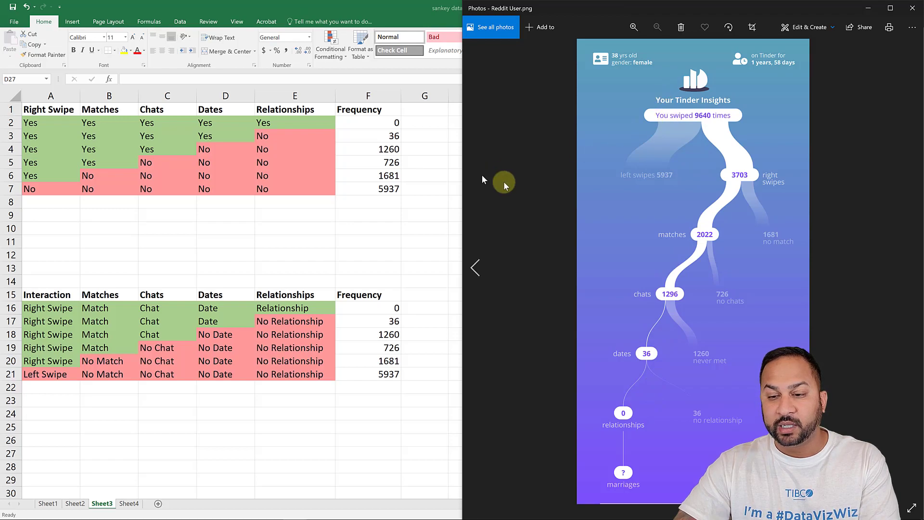
mouse_move(59, 134)
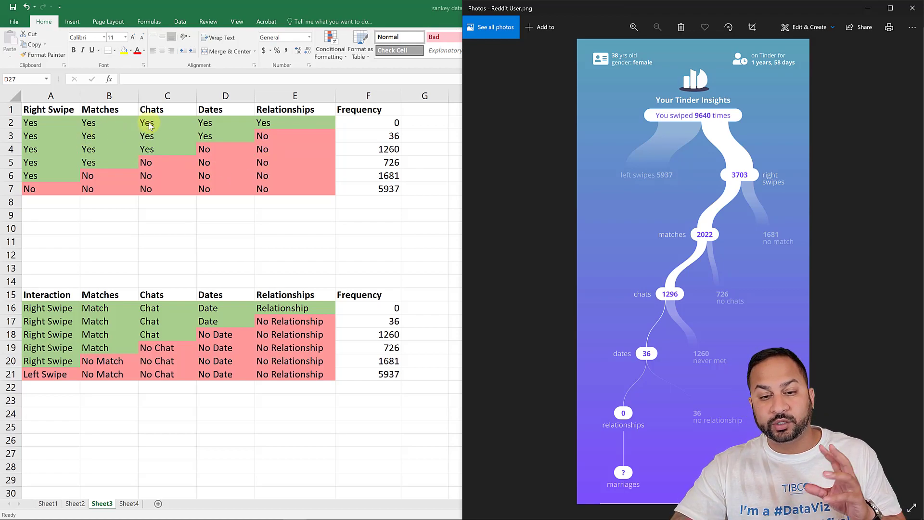
mouse_move(230, 116)
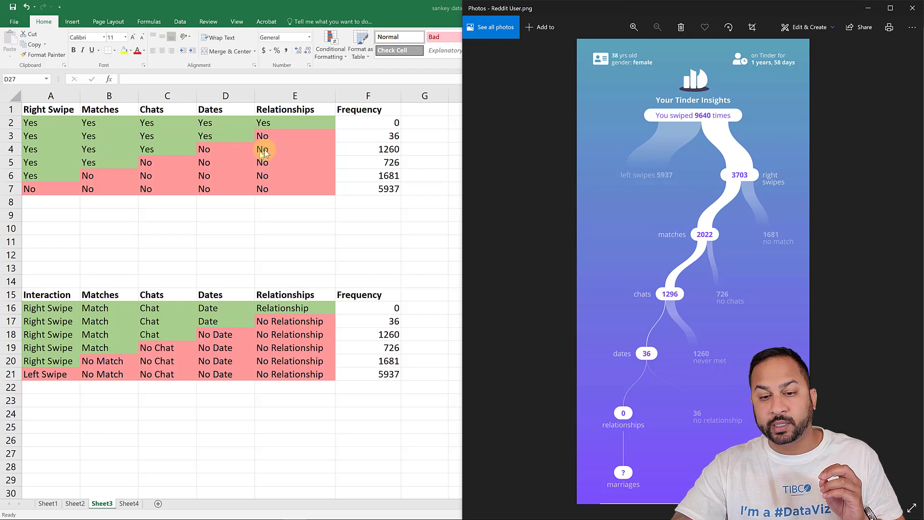
mouse_move(284, 176)
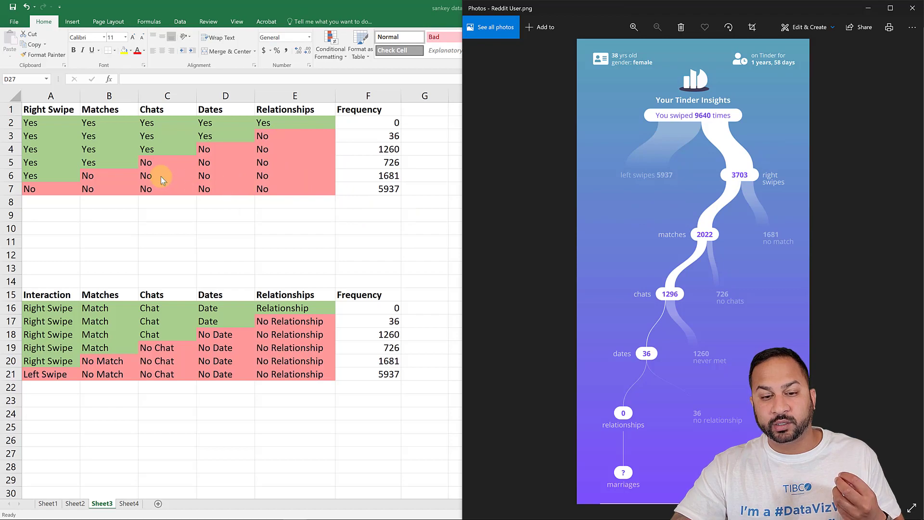
mouse_move(109, 177)
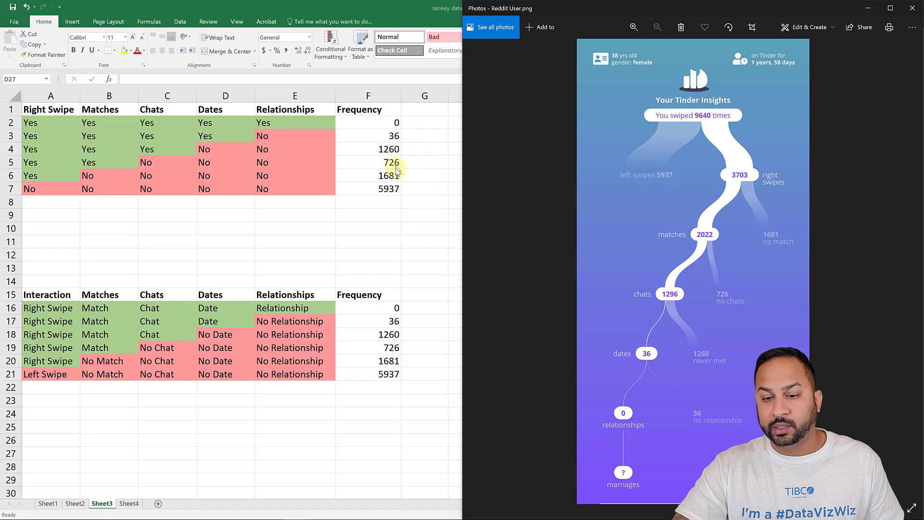
mouse_move(412, 265)
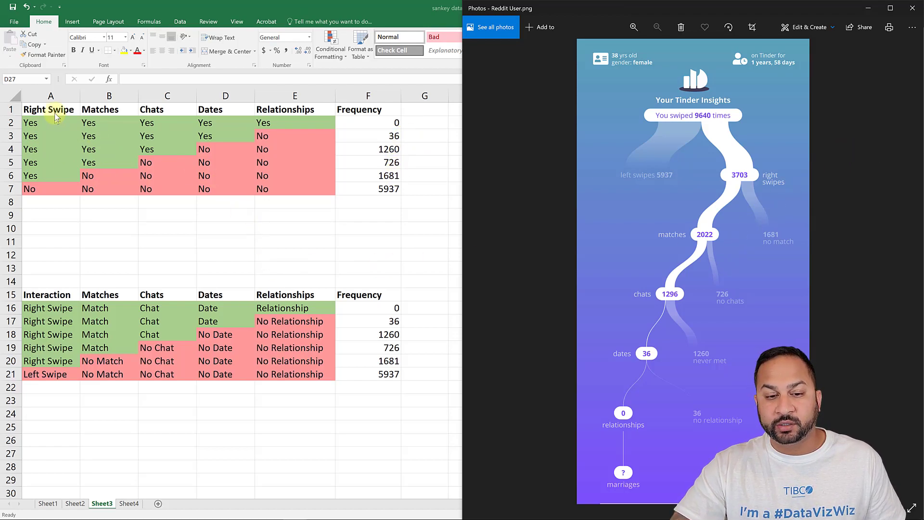
left_click(912, 8)
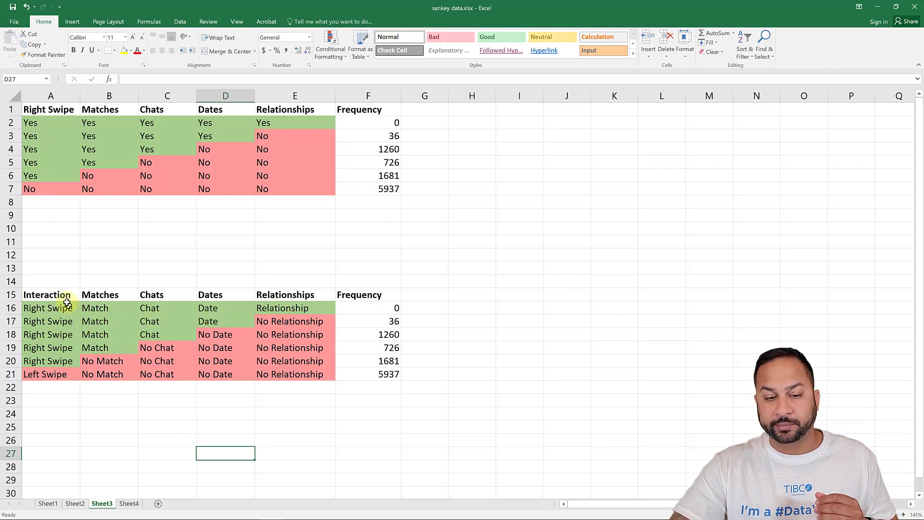
Step: Select the lower Interaction table, range A15:F21, on Sheet3
left_click(47, 294)
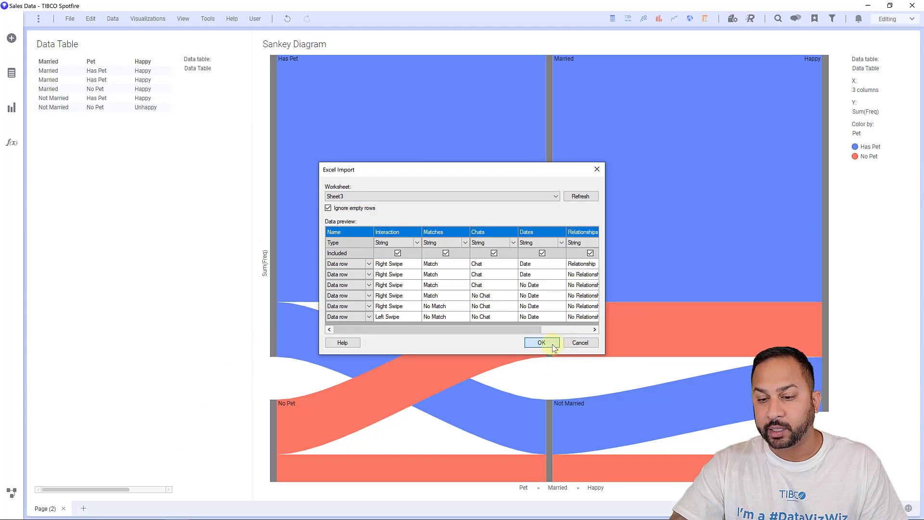
Step: Import the Sheet3 rows as Data Table (2) and base the Sankey on it
left_click(541, 342)
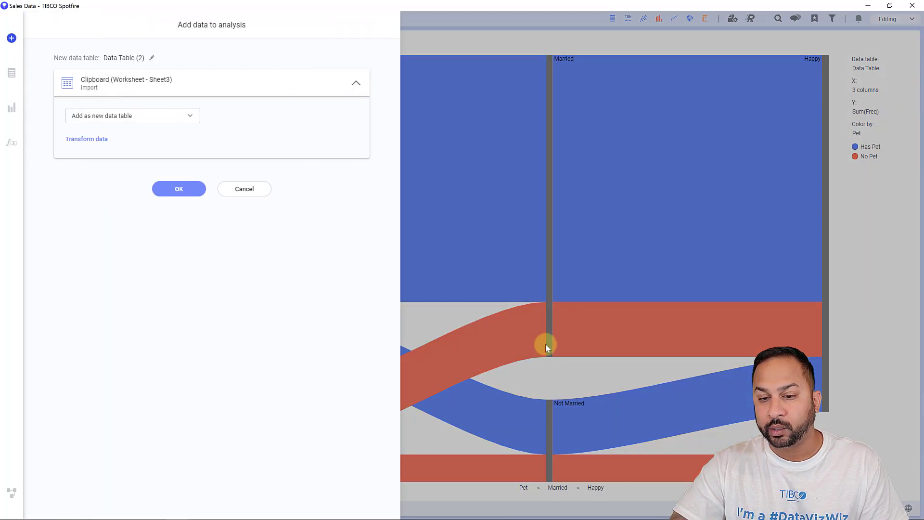
left_click(179, 189)
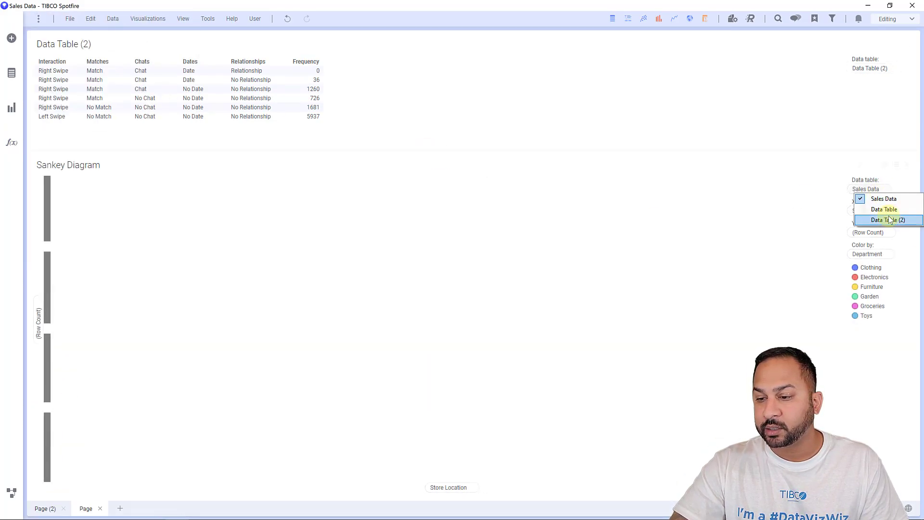
left_click(887, 220)
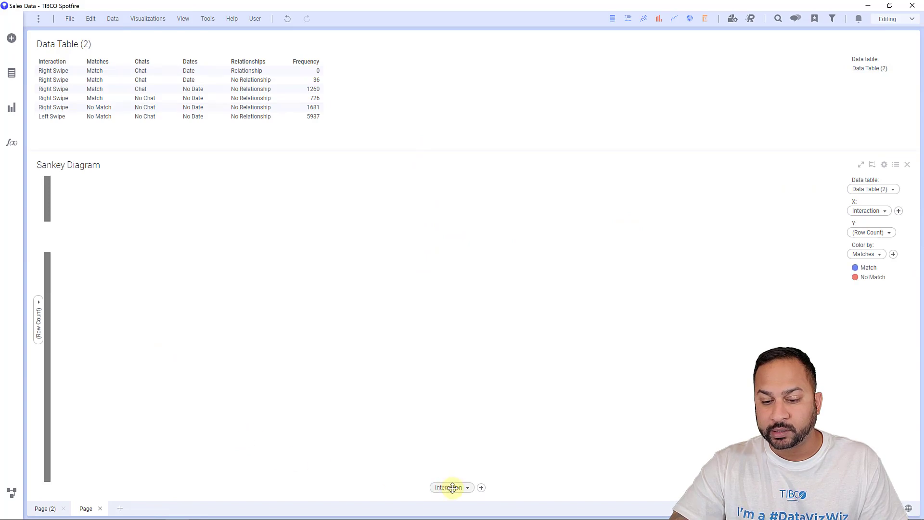
mouse_move(519, 498)
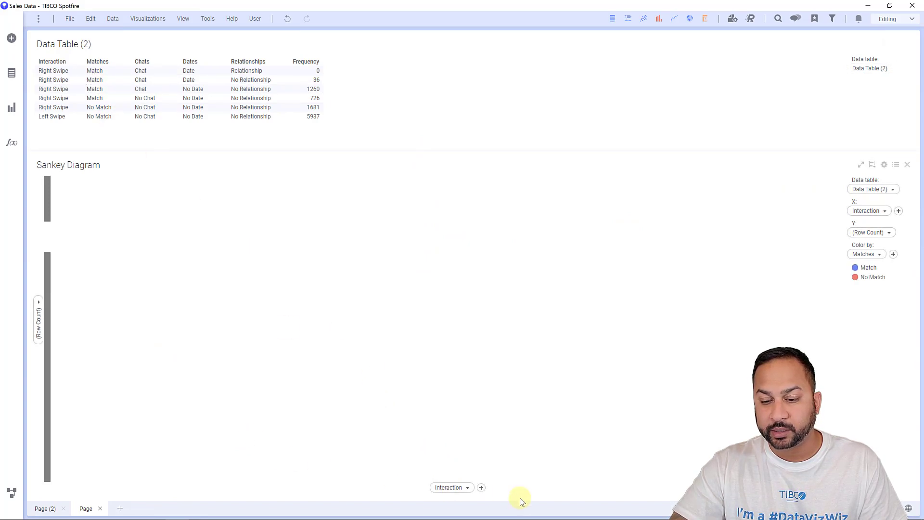
mouse_move(482, 488)
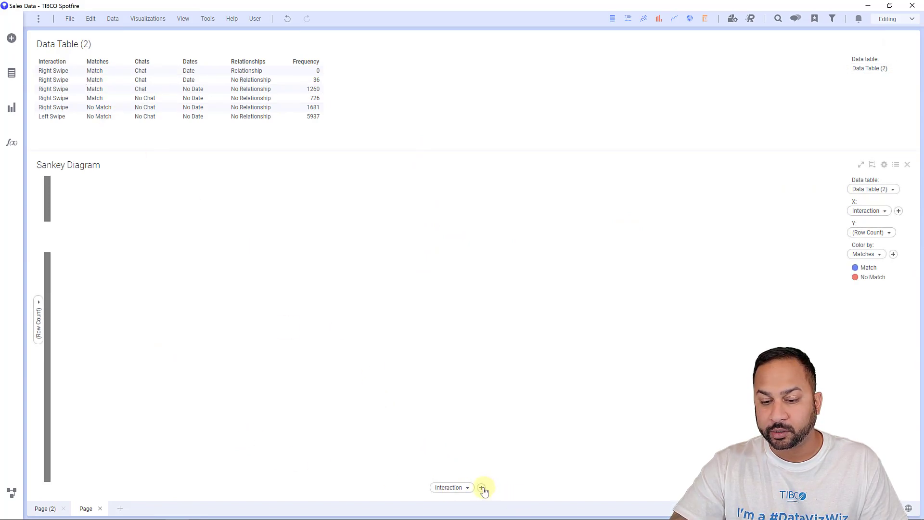
Step: Add Matches, Chats and Dates as successive stages after Interaction
left_click(483, 487)
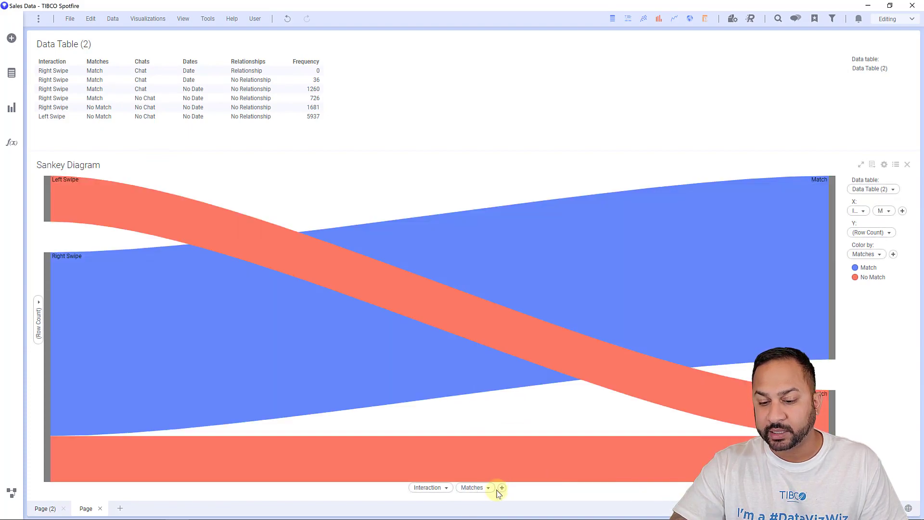
left_click(500, 487)
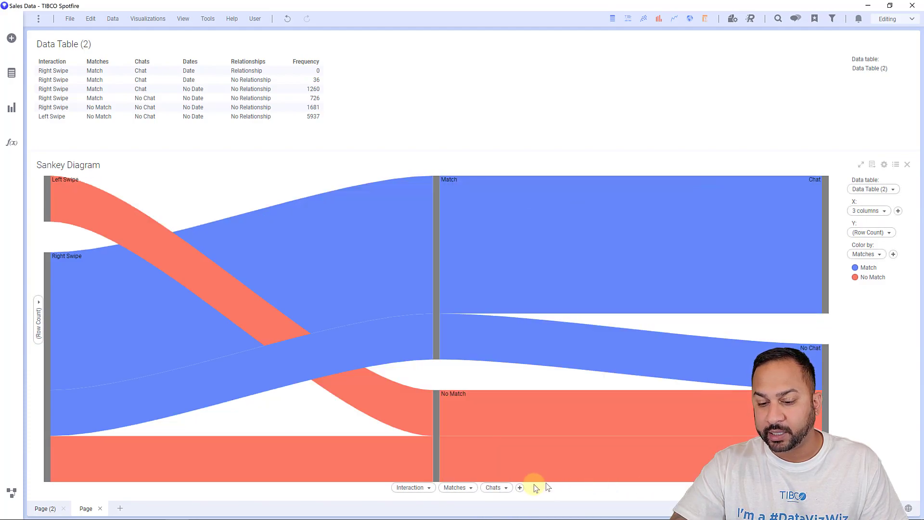
left_click(520, 487)
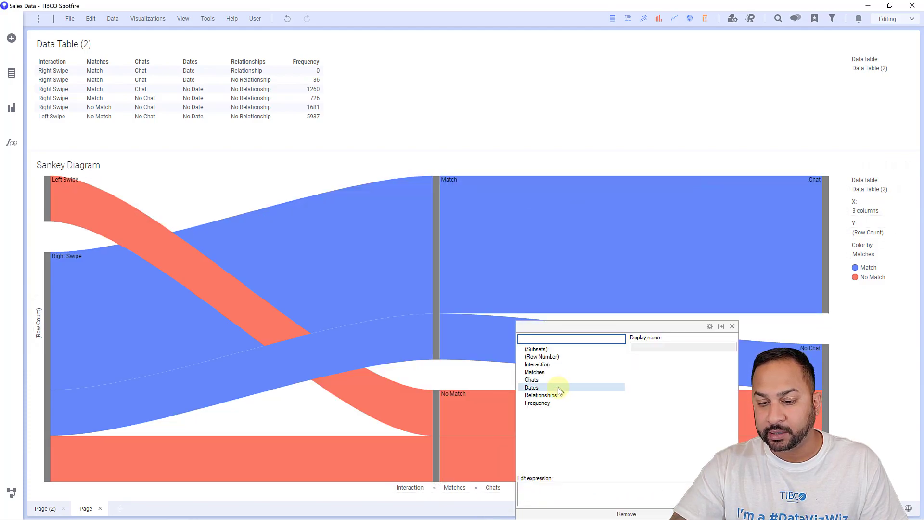
left_click(531, 387)
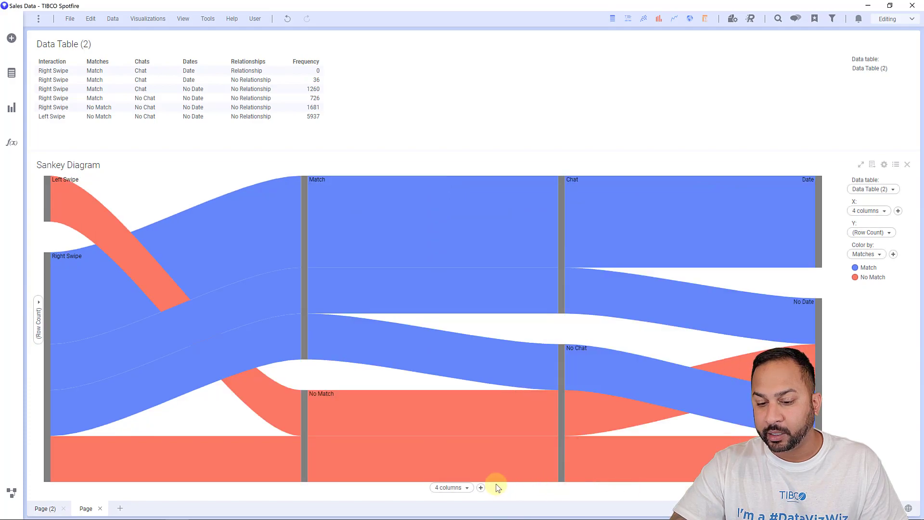
left_click(480, 488)
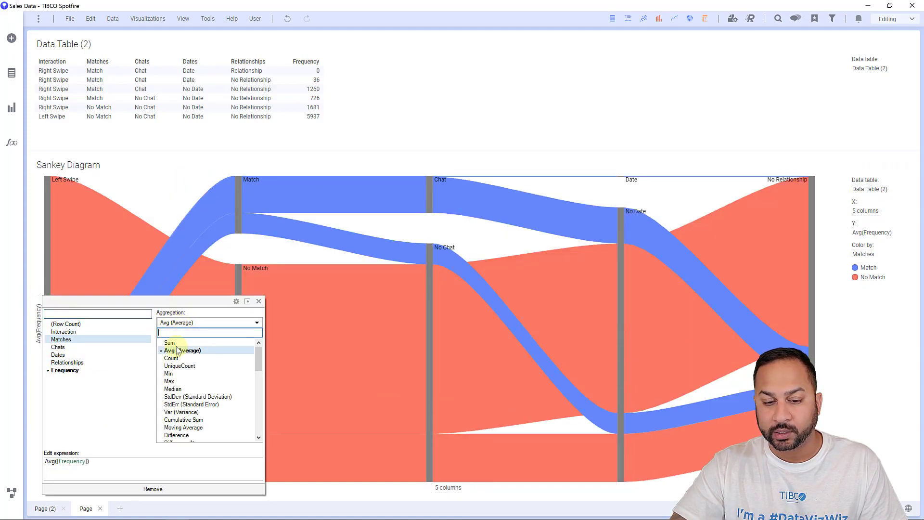
Step: Change the Frequency aggregation on the Y axis from Avg to Sum
left_click(170, 342)
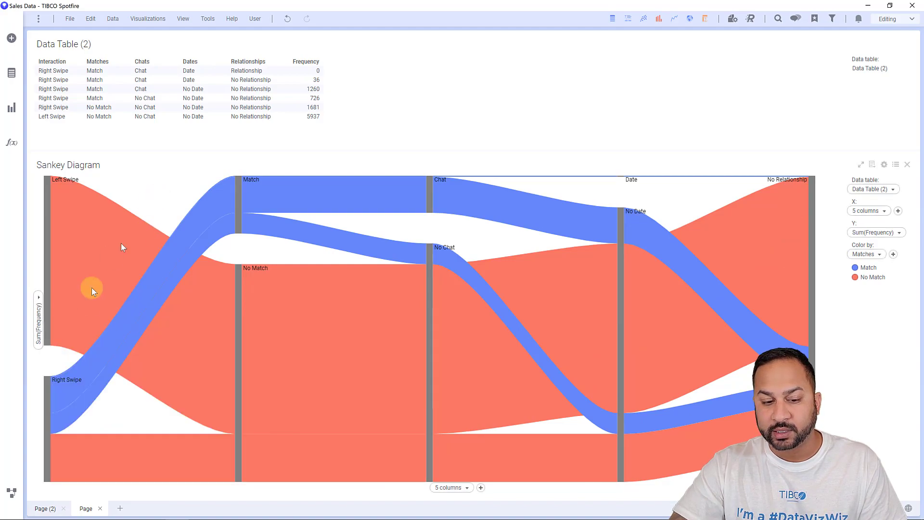
mouse_move(55, 360)
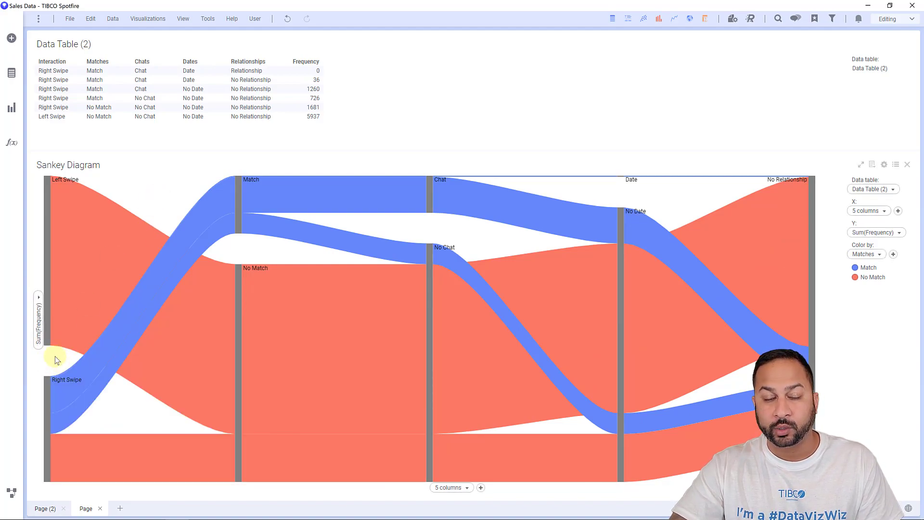
mouse_move(179, 286)
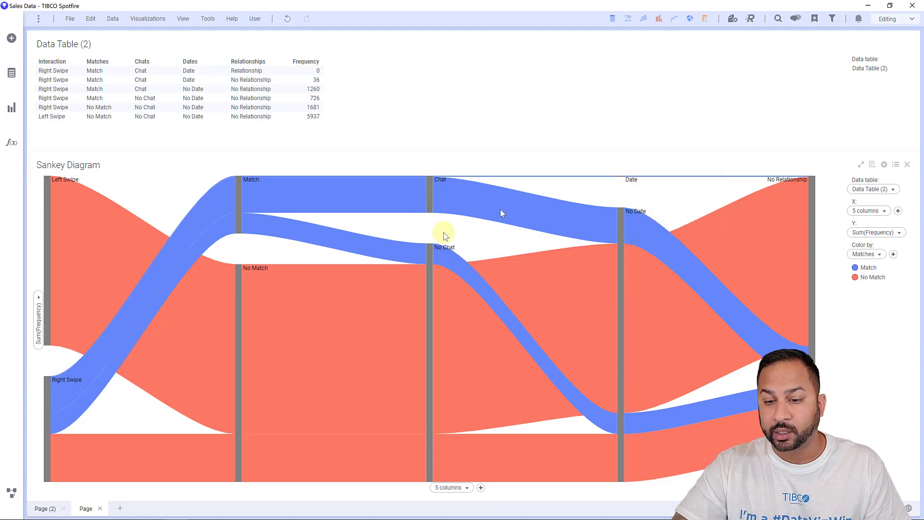
mouse_move(610, 203)
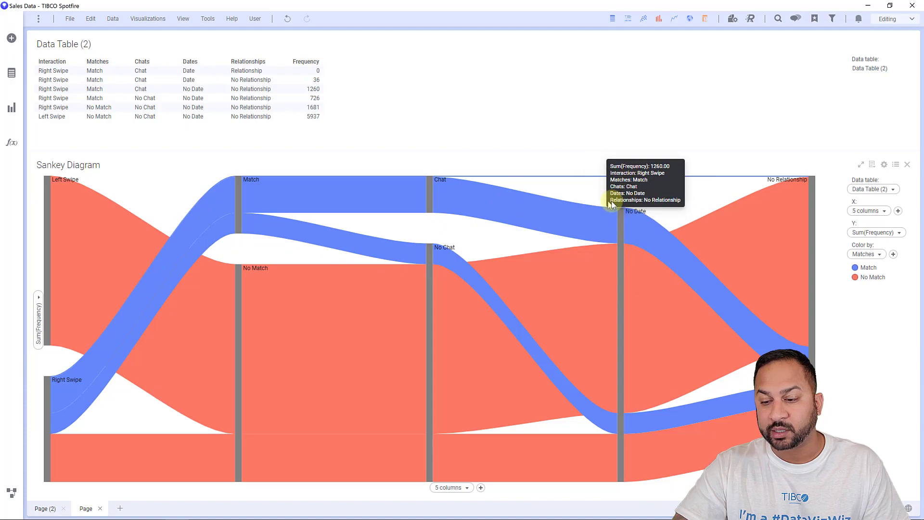
mouse_move(624, 193)
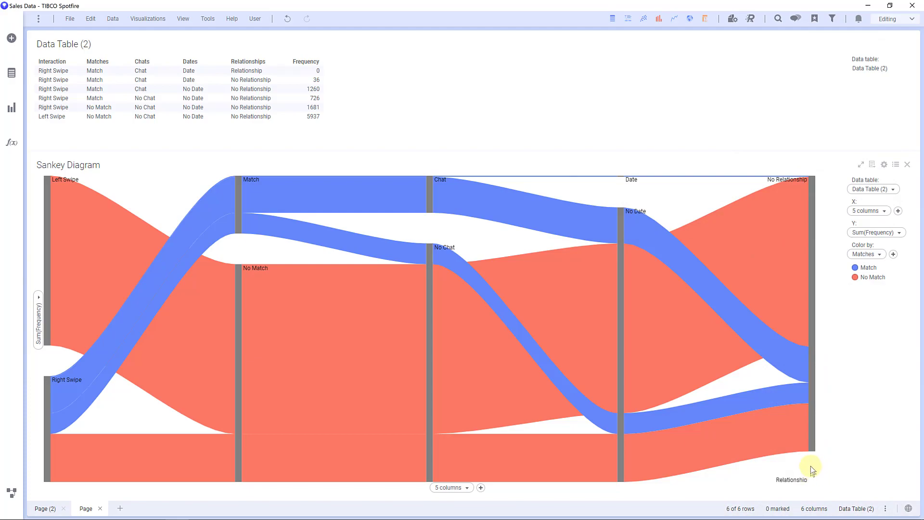
mouse_move(817, 468)
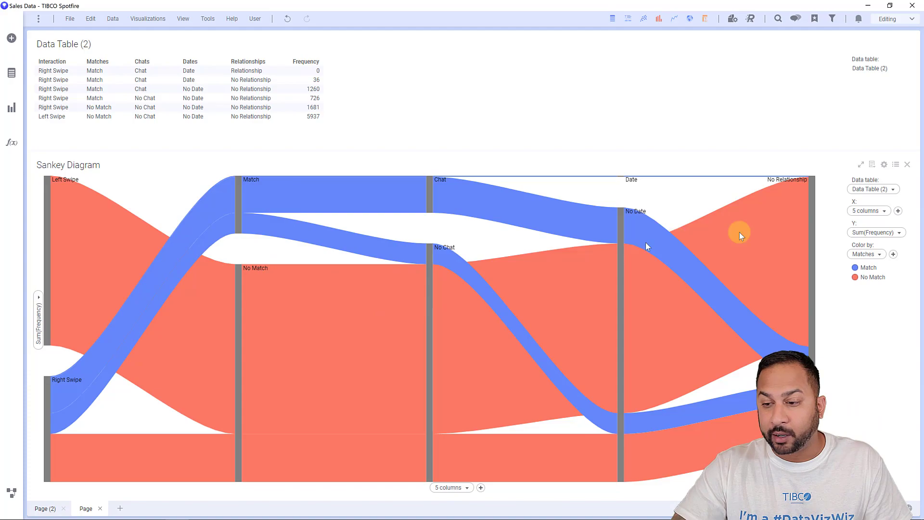
Step: Colour the five-stage Sankey by Dates, separating Date from No Date flows
left_click(864, 254)
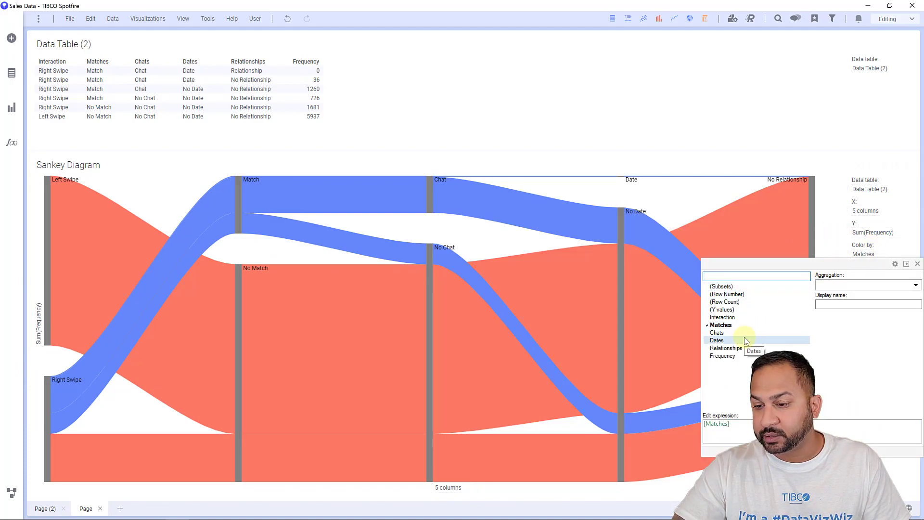
left_click(717, 340)
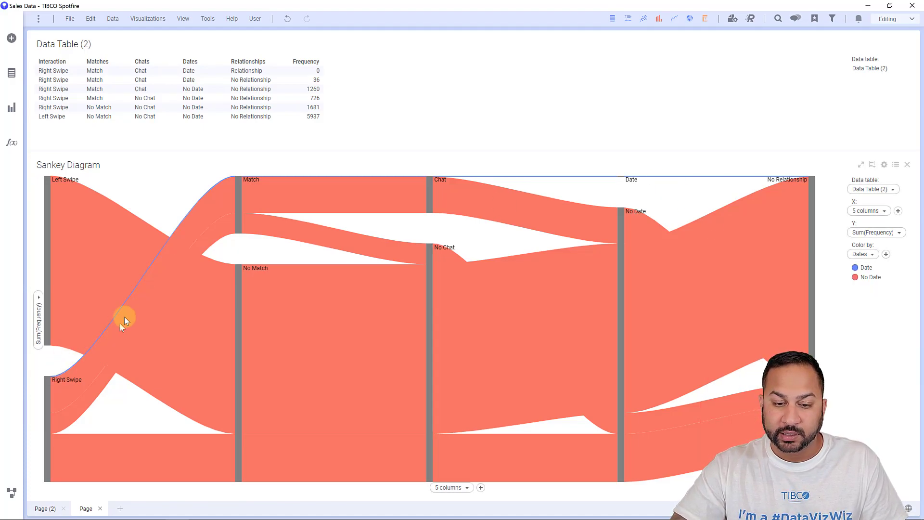
mouse_move(100, 339)
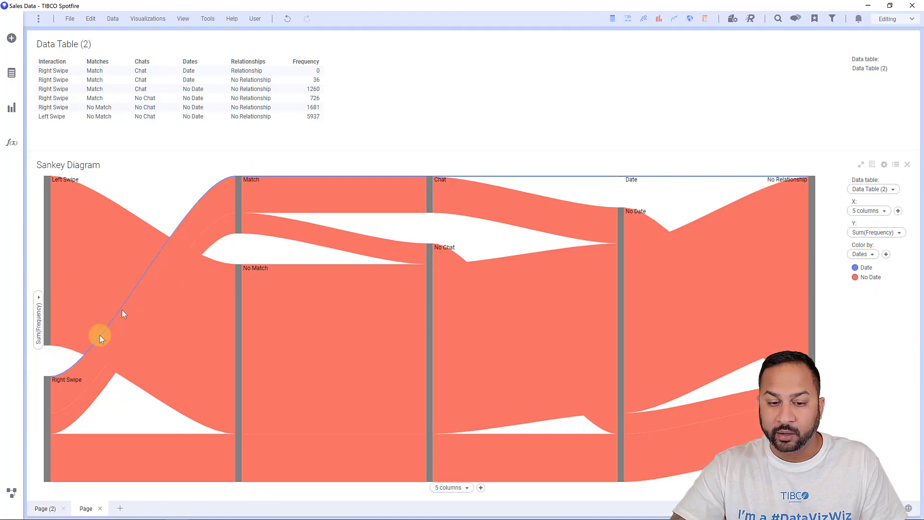
mouse_move(232, 196)
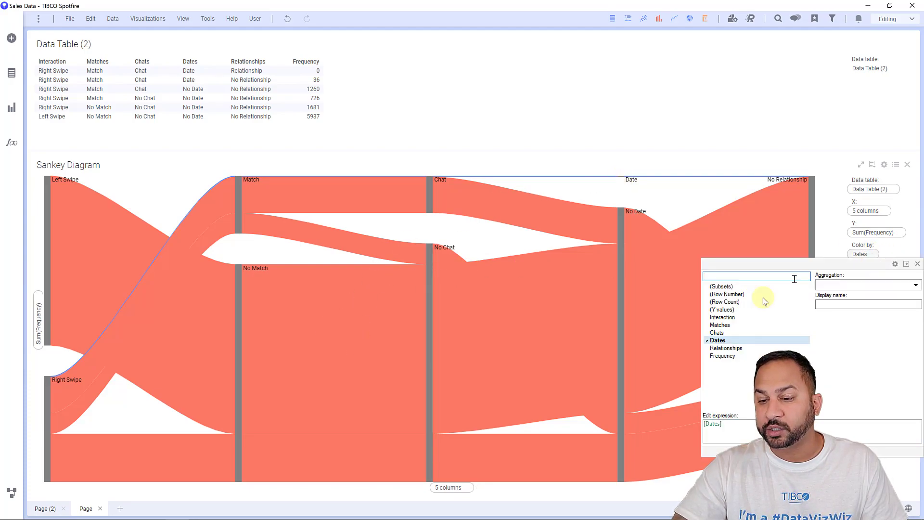
Step: Set Color by to Interaction, separating the Left Swipe and Right Swipe paths
left_click(723, 317)
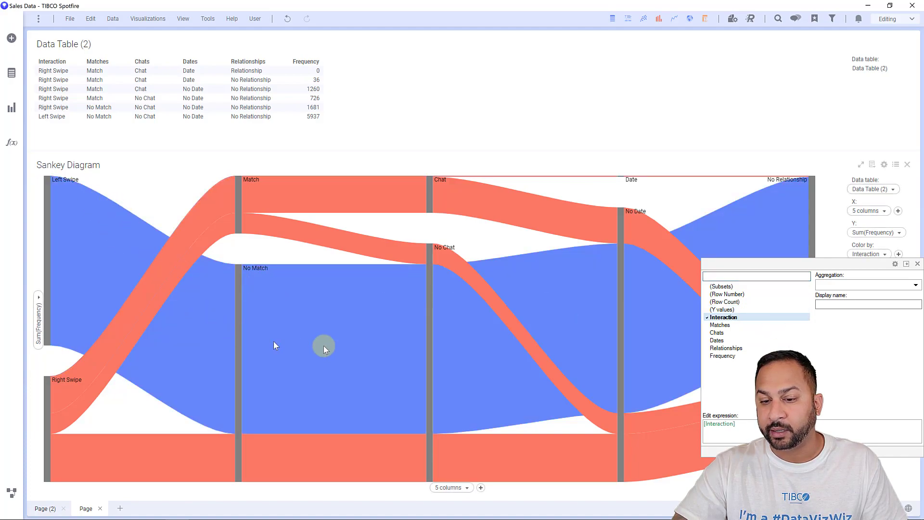
mouse_move(70, 377)
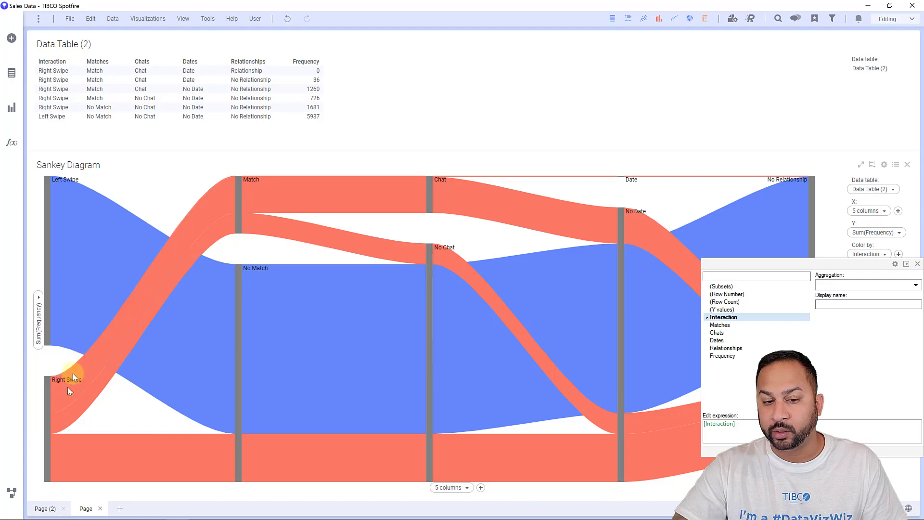
mouse_move(598, 195)
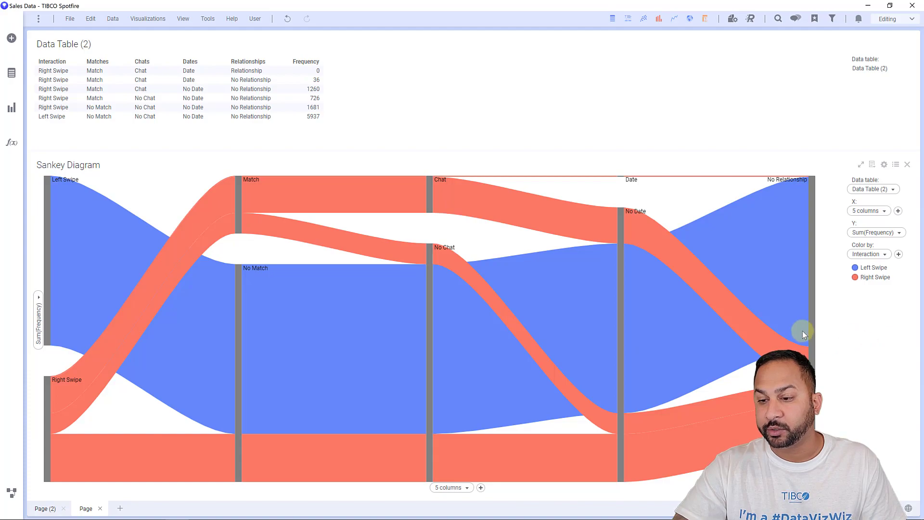
mouse_move(271, 244)
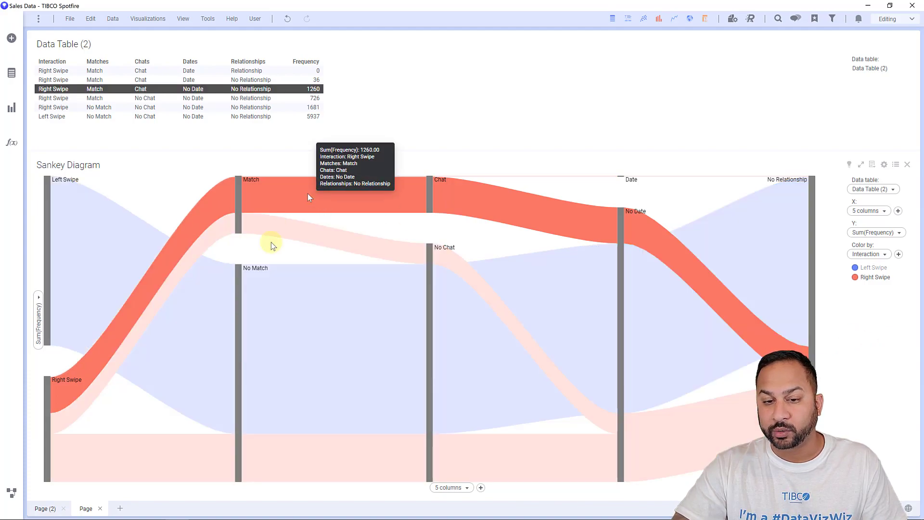
mouse_move(165, 280)
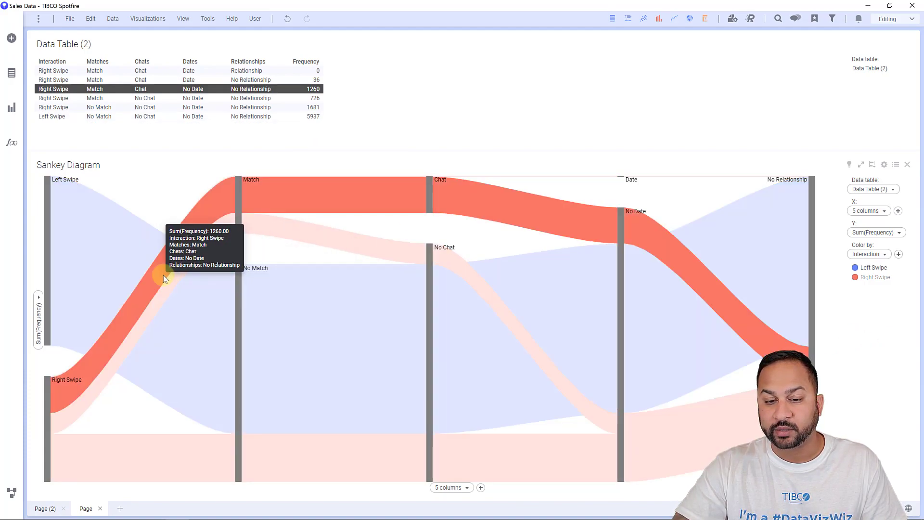
mouse_move(120, 258)
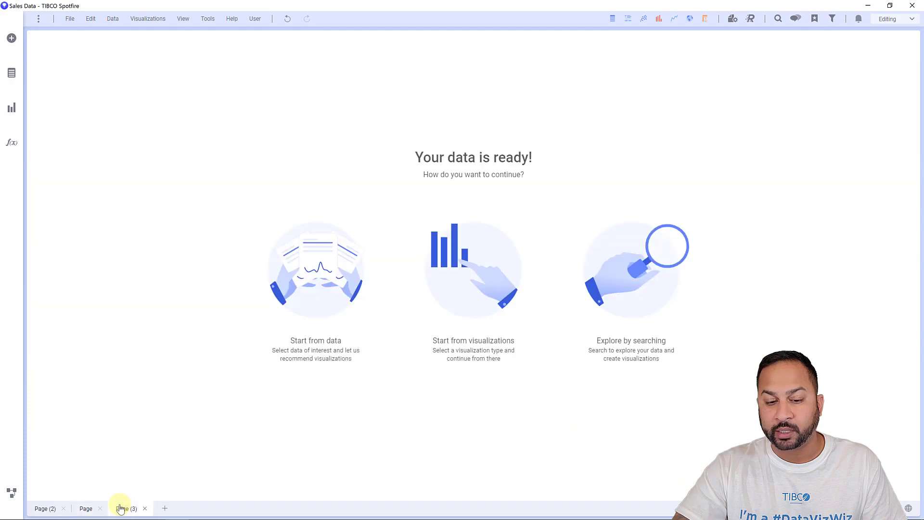
Step: On the new page, add a table visualization showing the Sales Data table
left_click(11, 107)
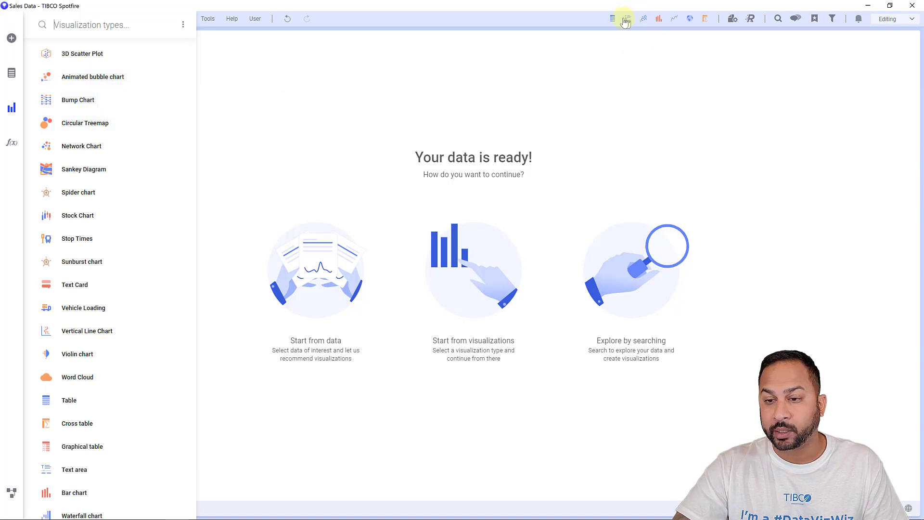
left_click(624, 18)
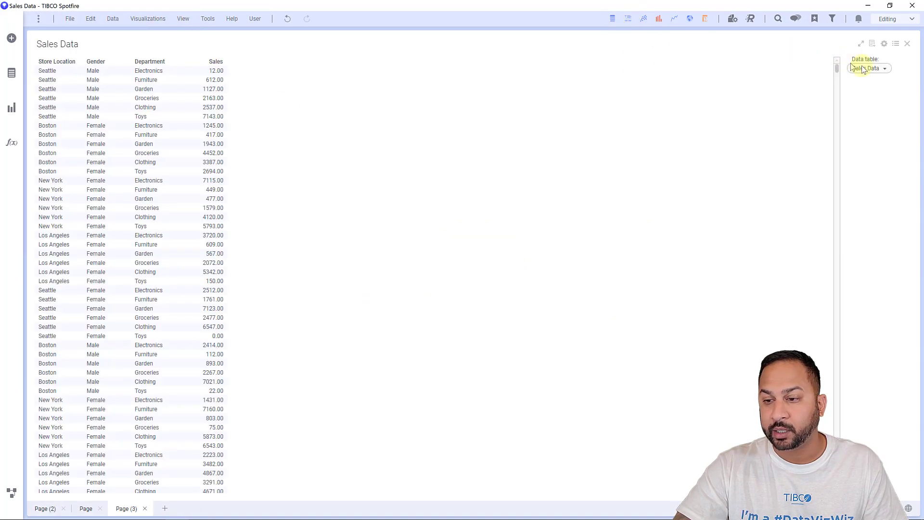
left_click(884, 68)
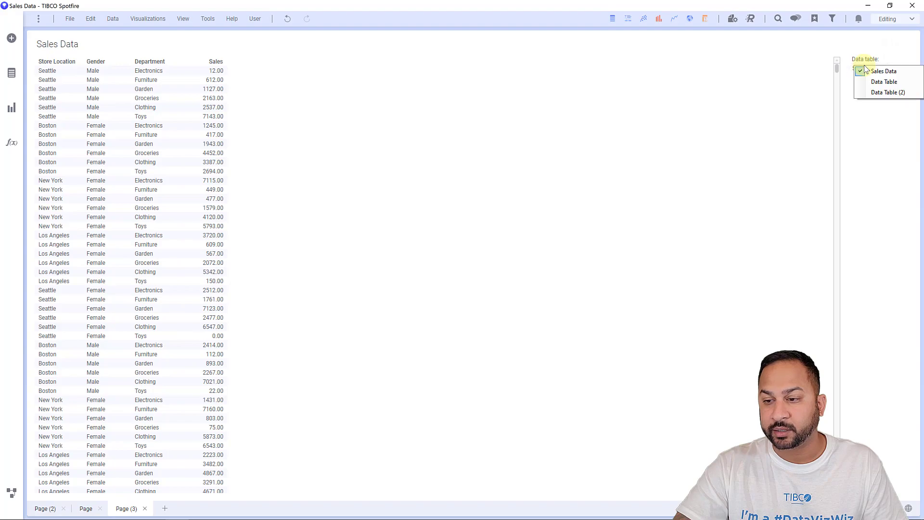
left_click(884, 71)
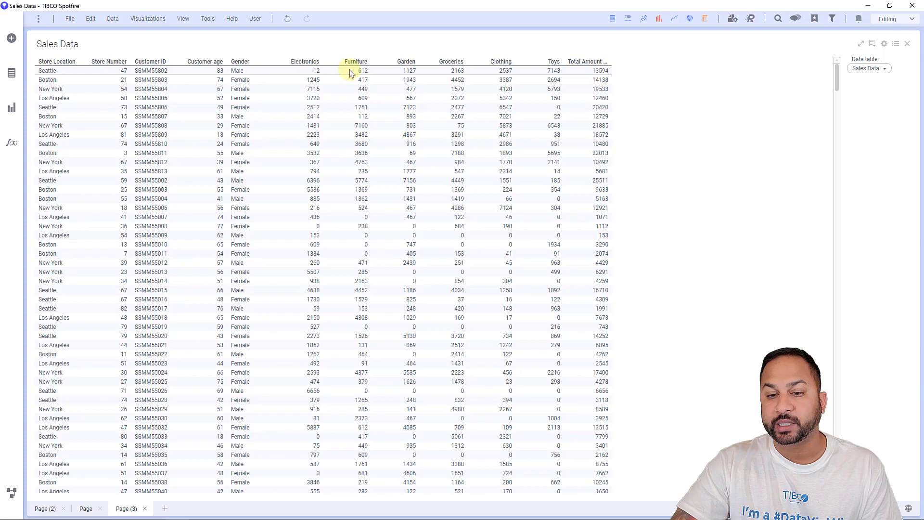
mouse_move(563, 72)
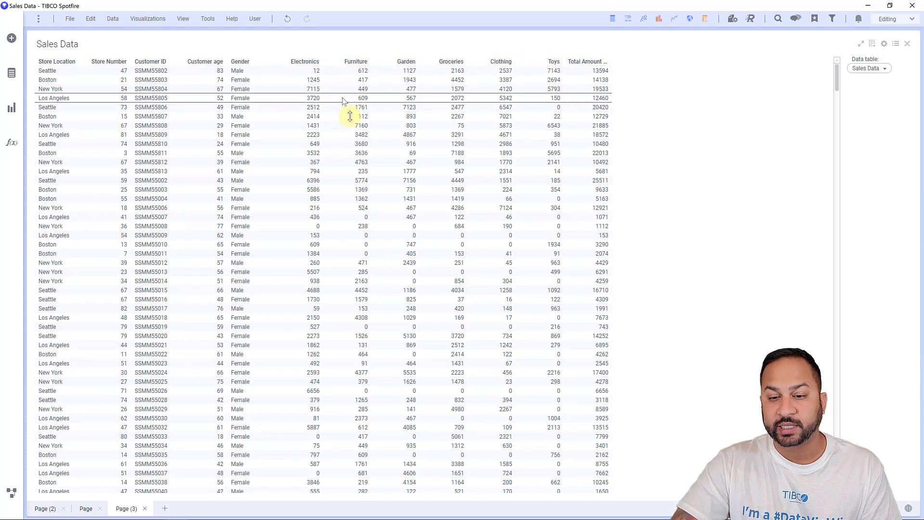
Step: Place a Sankey diagram of Store Location and Gender beside the Sales Data table
left_click(11, 111)
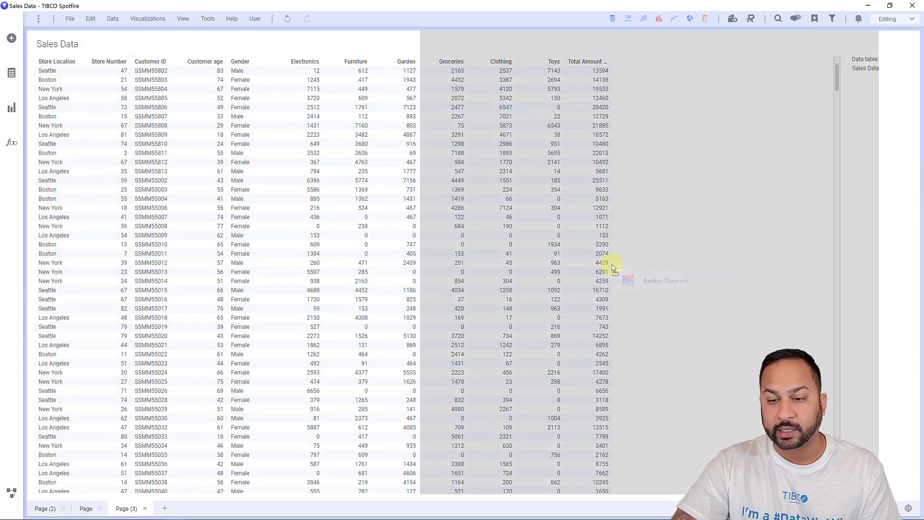
left_click(665, 281)
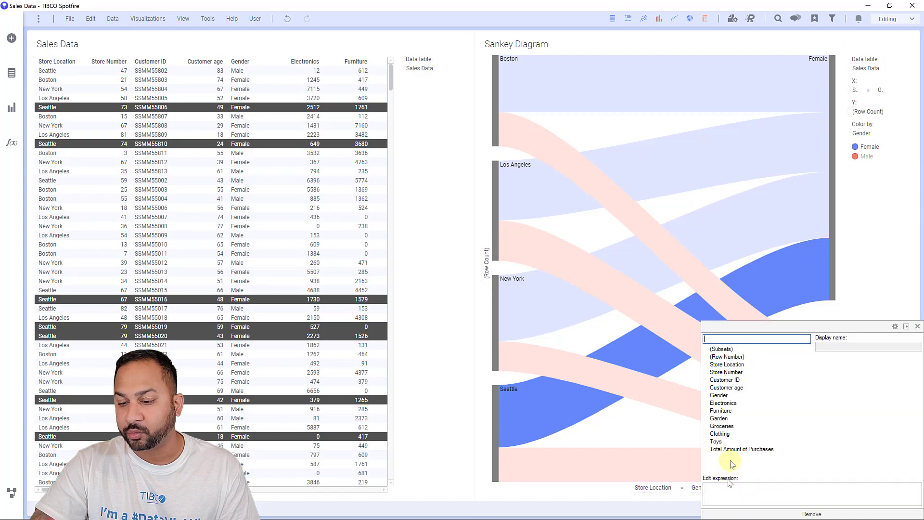
left_click(722, 402)
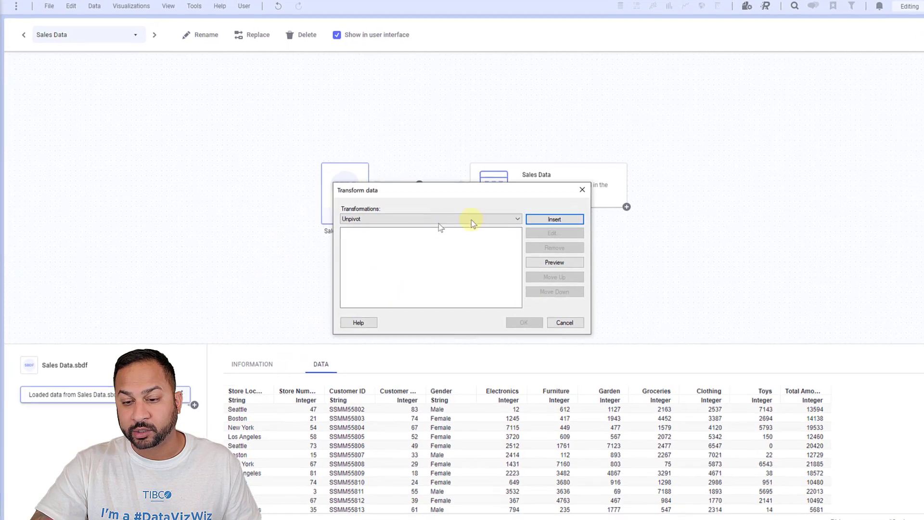
Step: Unpivot six department columns into Department and currency Sales, passing through Store Location and Gender
left_click(554, 218)
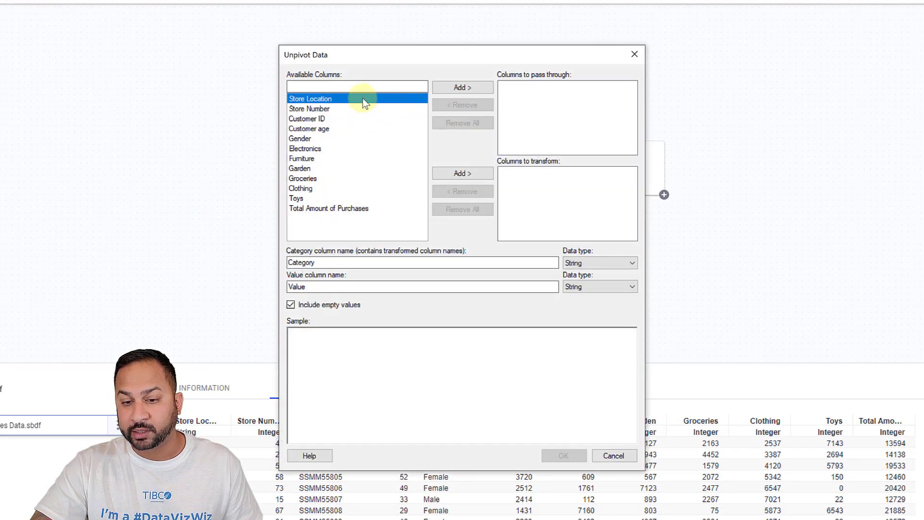
left_click(462, 87)
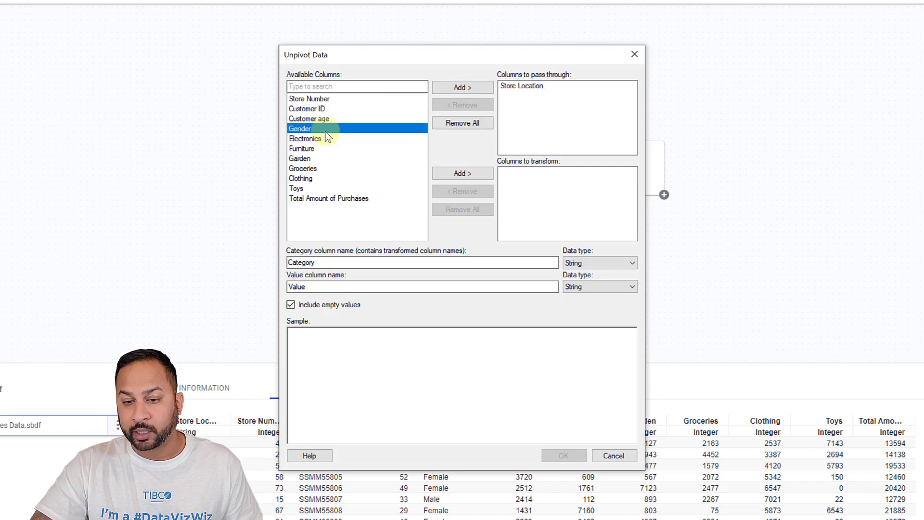
left_click(462, 87)
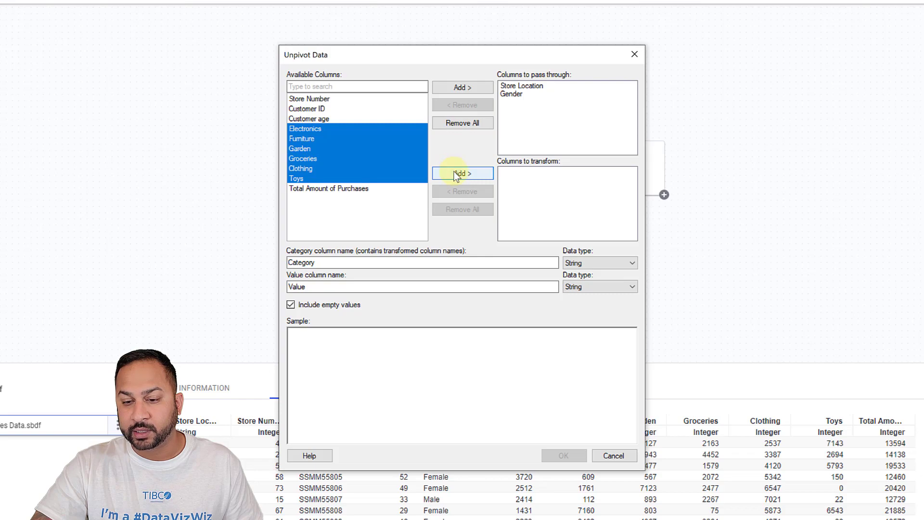
left_click(462, 173)
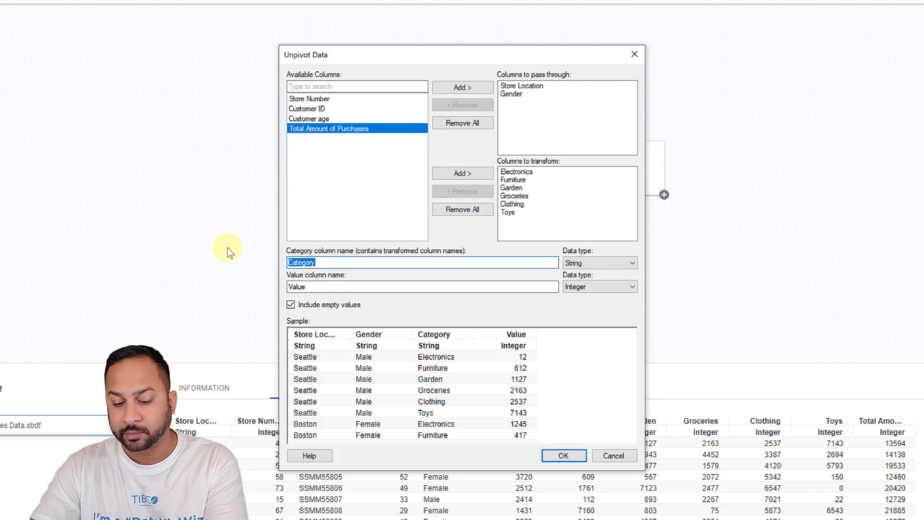
type("Department")
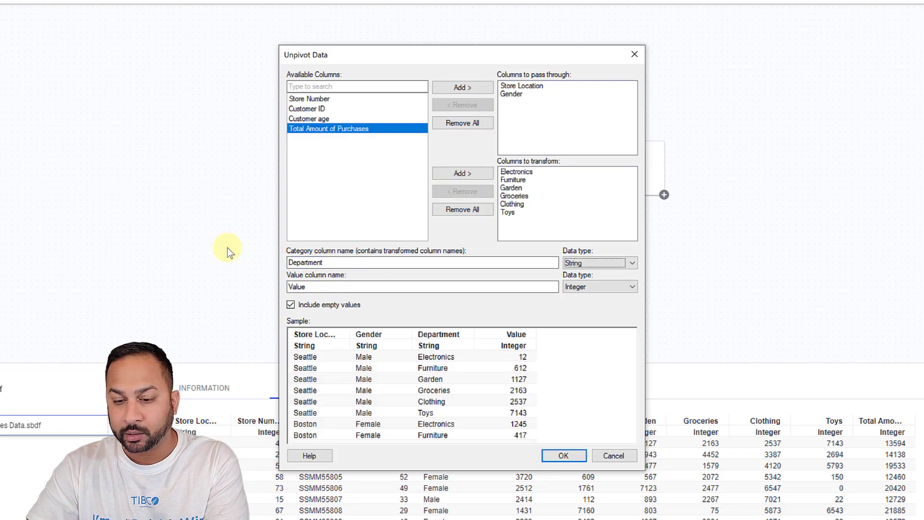
type("Sales")
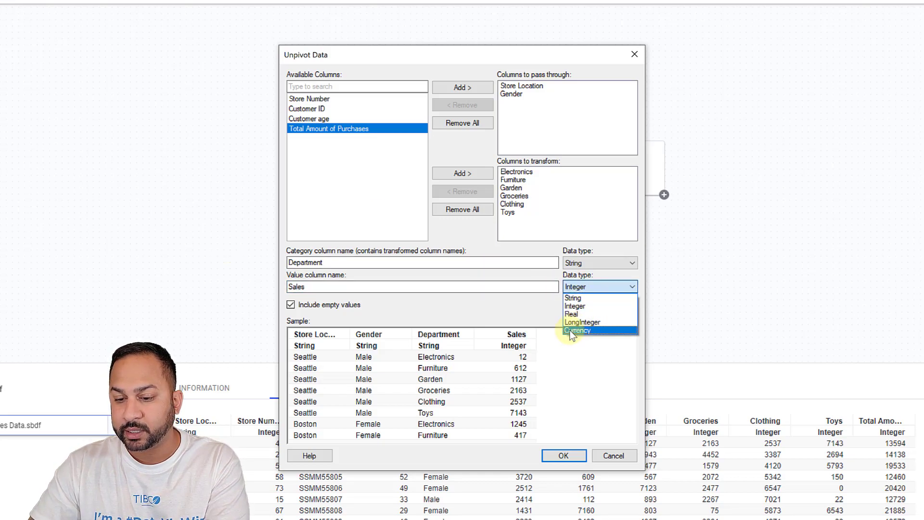
left_click(577, 330)
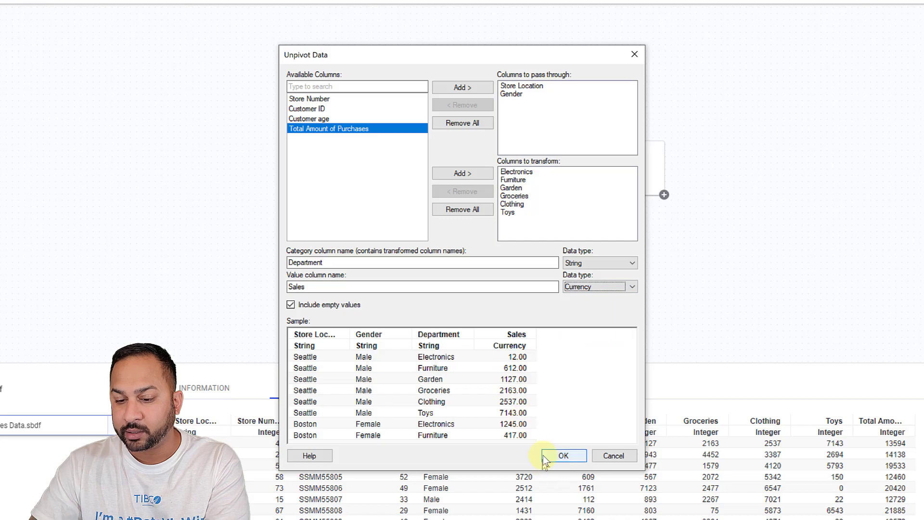
left_click(562, 455)
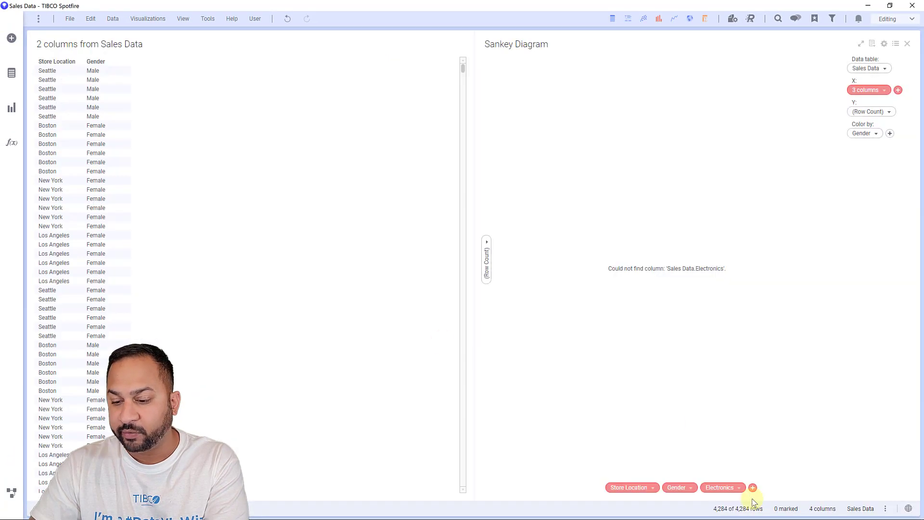
Step: Replace the broken Electronics stage with Department and colour the flows by Department
left_click(752, 487)
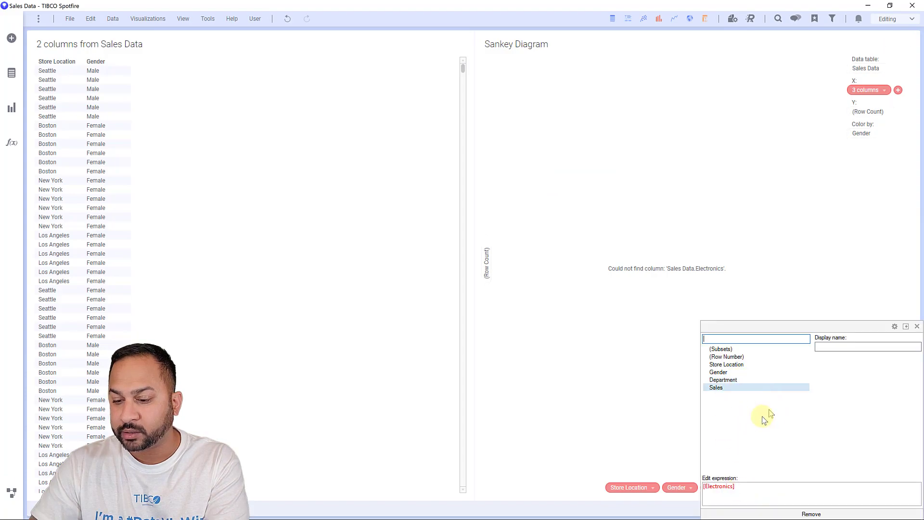
left_click(723, 380)
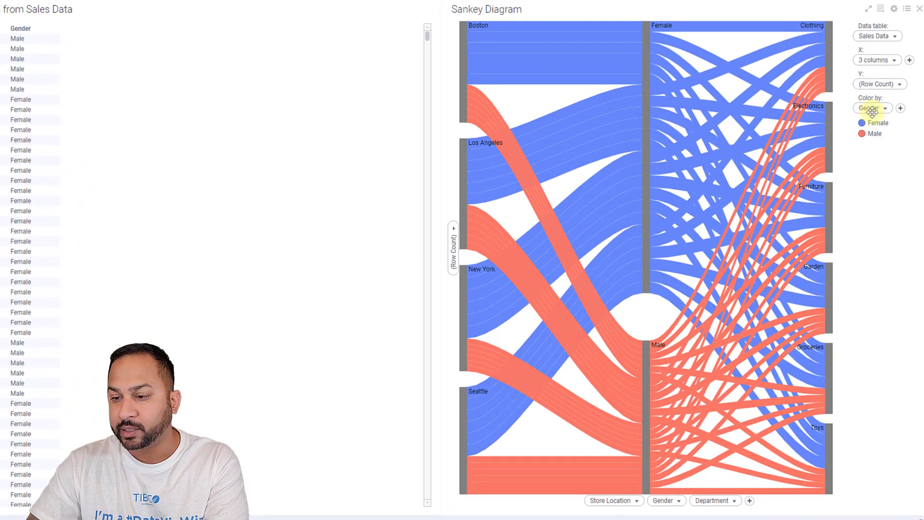
left_click(870, 108)
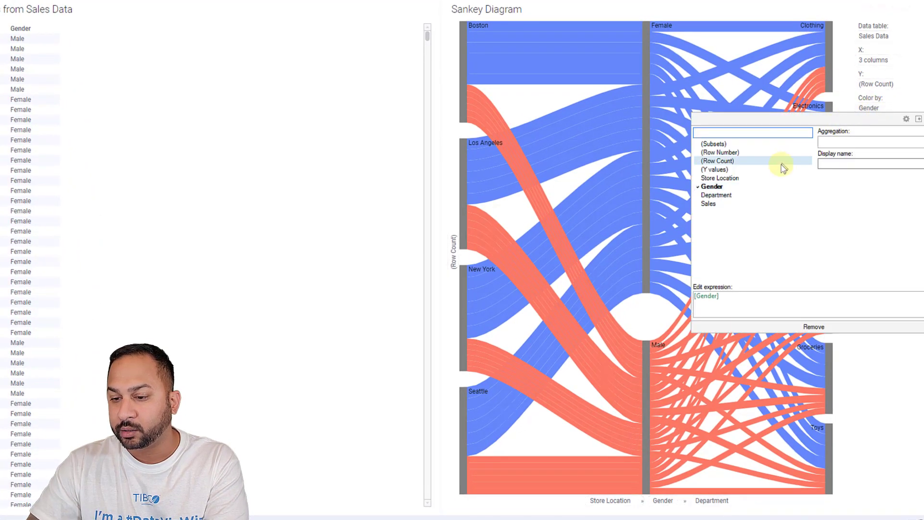
left_click(717, 195)
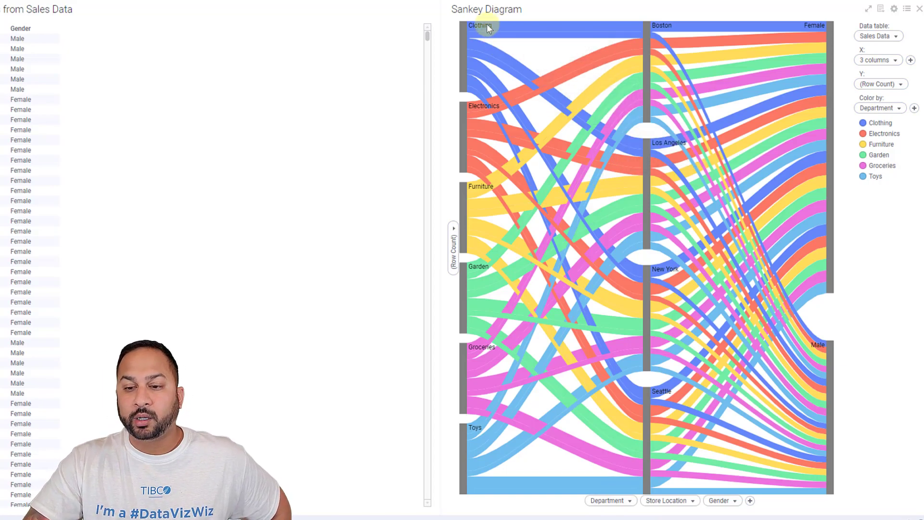
mouse_move(483, 186)
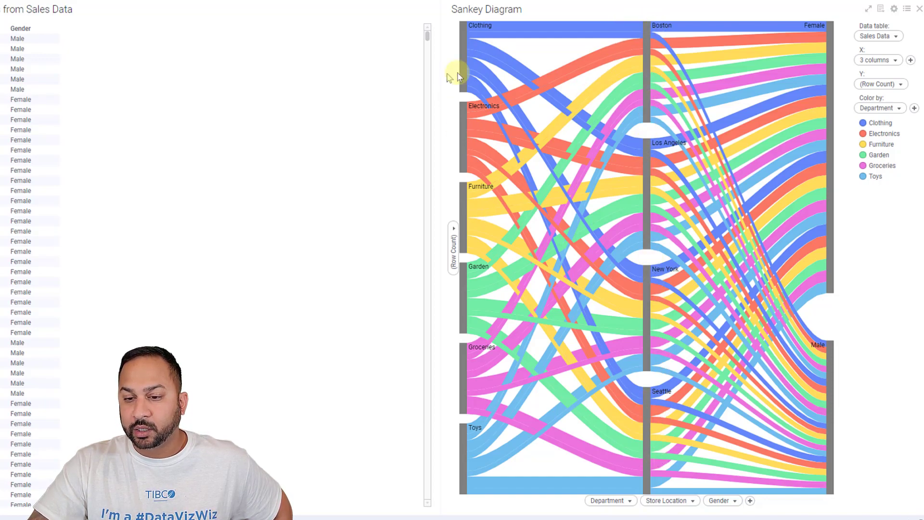
Step: Set the Sankey Y axis to Sales with Sum instead of Avg aggregation
left_click(454, 244)
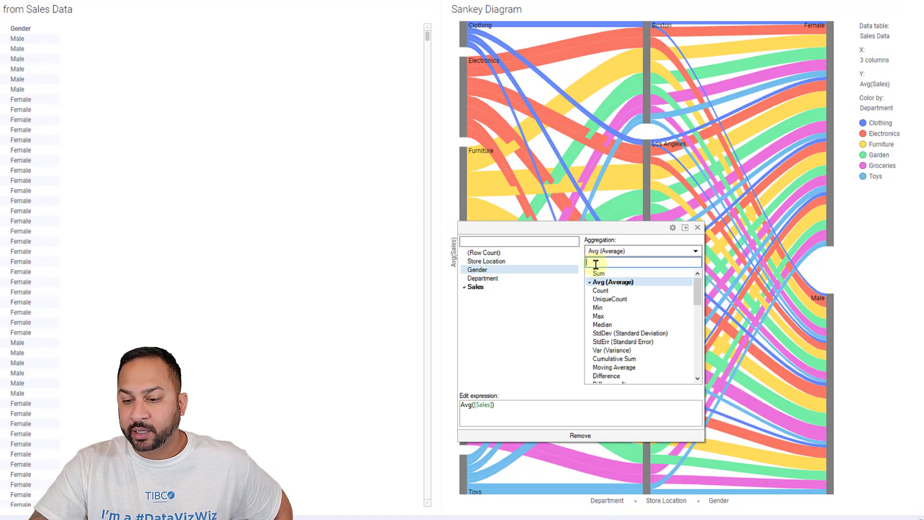
left_click(598, 273)
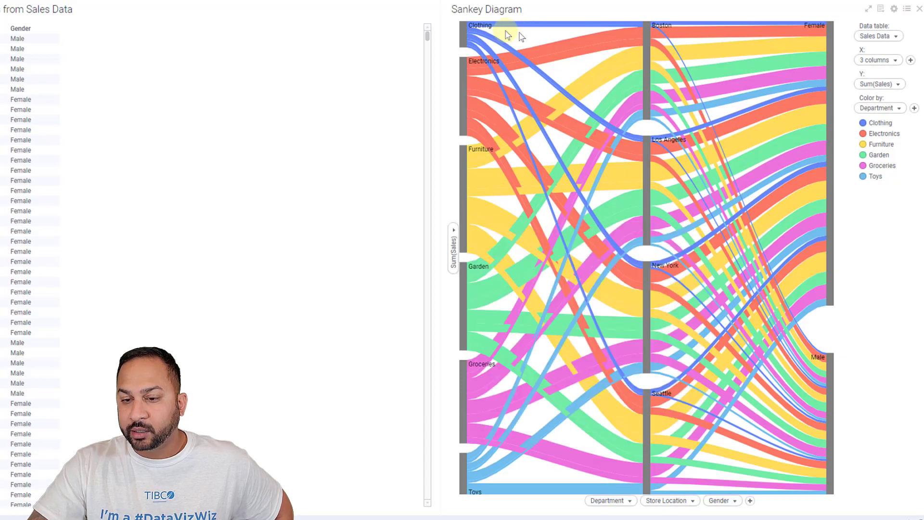
mouse_move(465, 39)
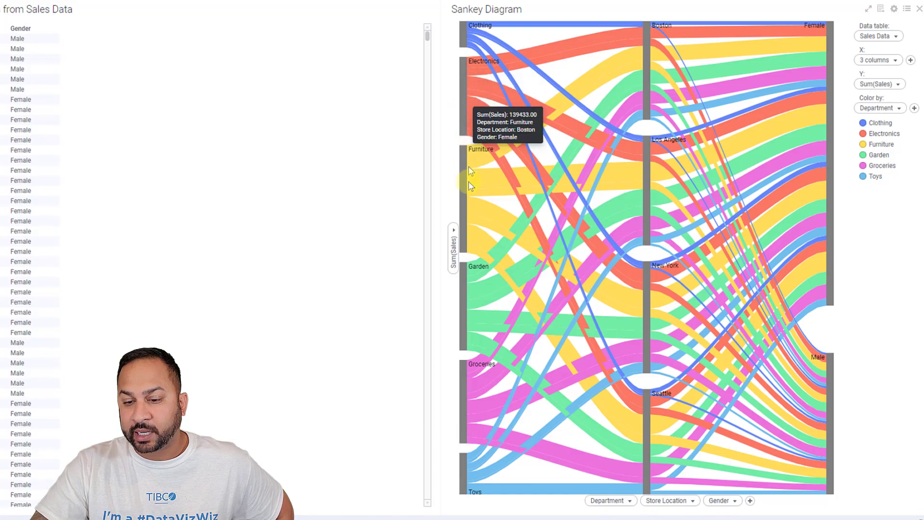
mouse_move(471, 188)
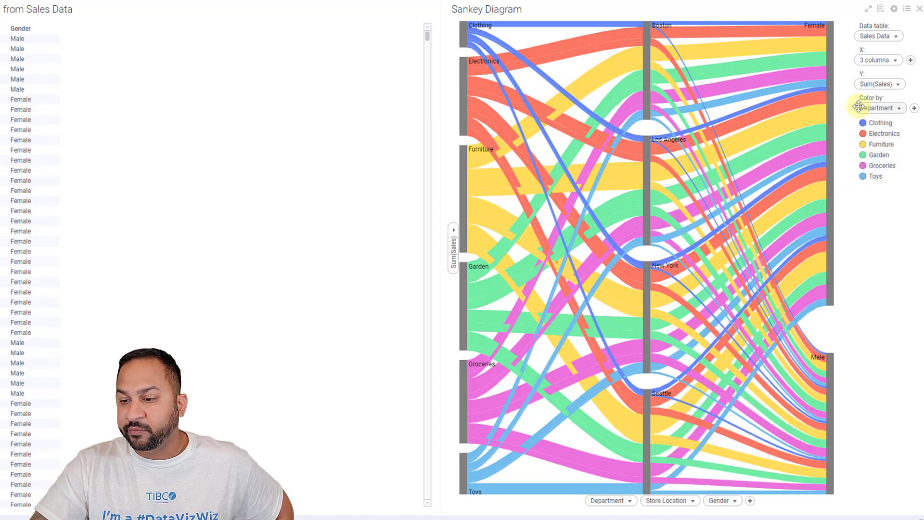
Step: Set Color by to Store Location: Boston, Los Angeles, New York, Seattle
left_click(877, 108)
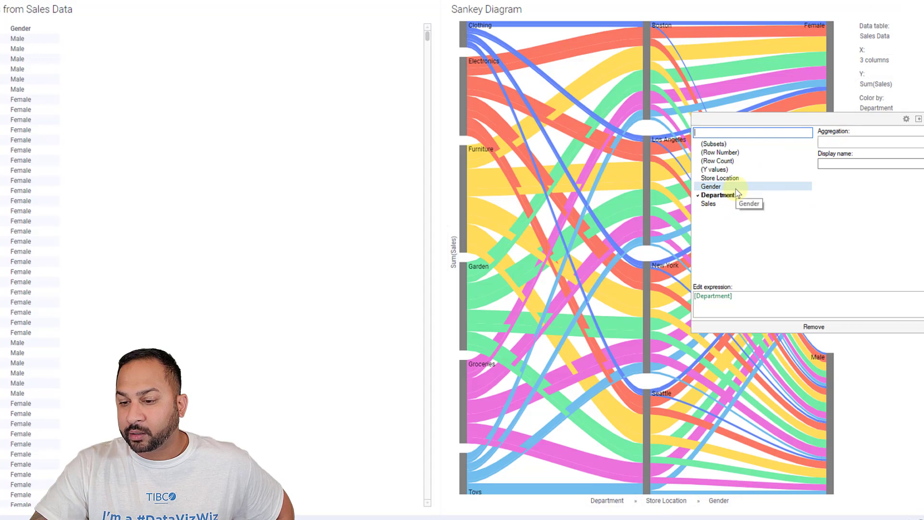
left_click(719, 178)
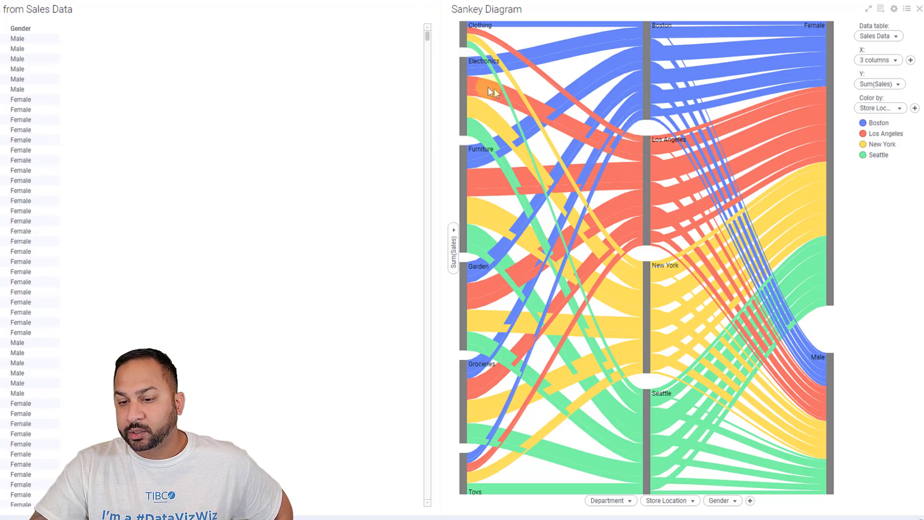
mouse_move(807, 97)
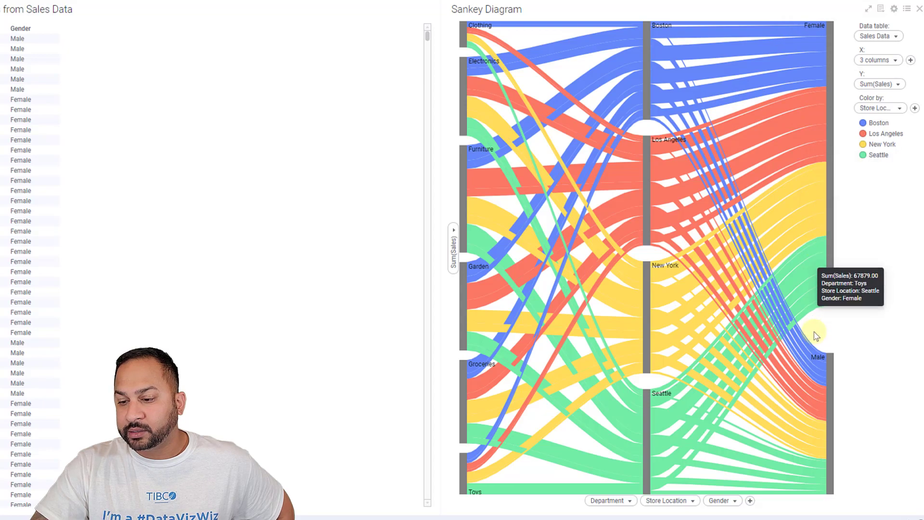
mouse_move(825, 88)
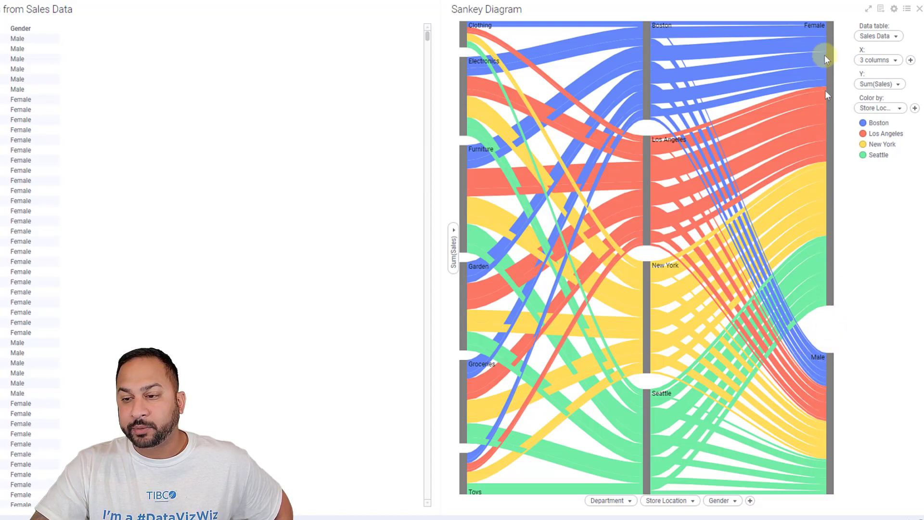
mouse_move(636, 402)
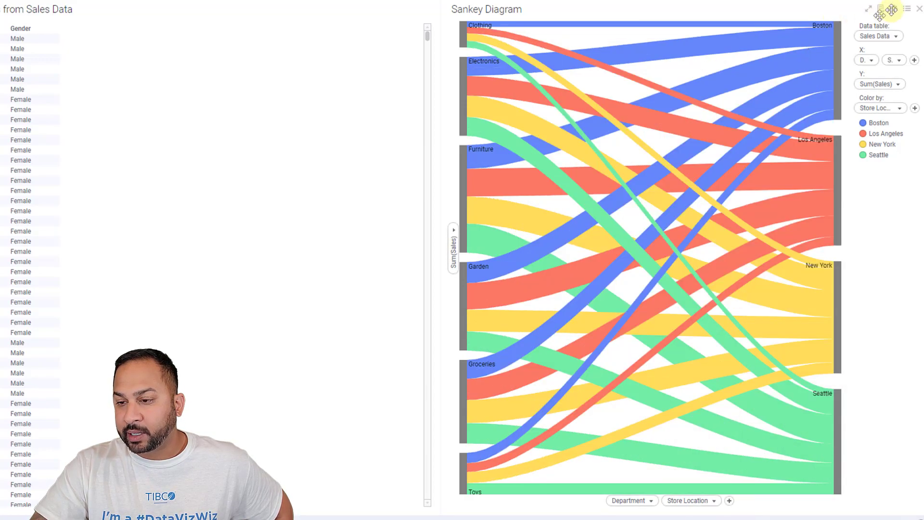
Step: Maximize the Sales Sankey visualization to fill the page
left_click(867, 9)
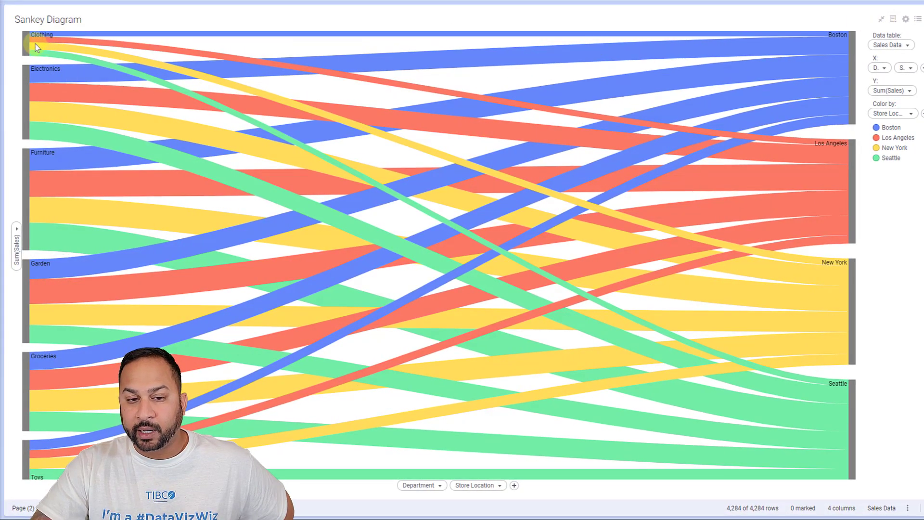
mouse_move(793, 203)
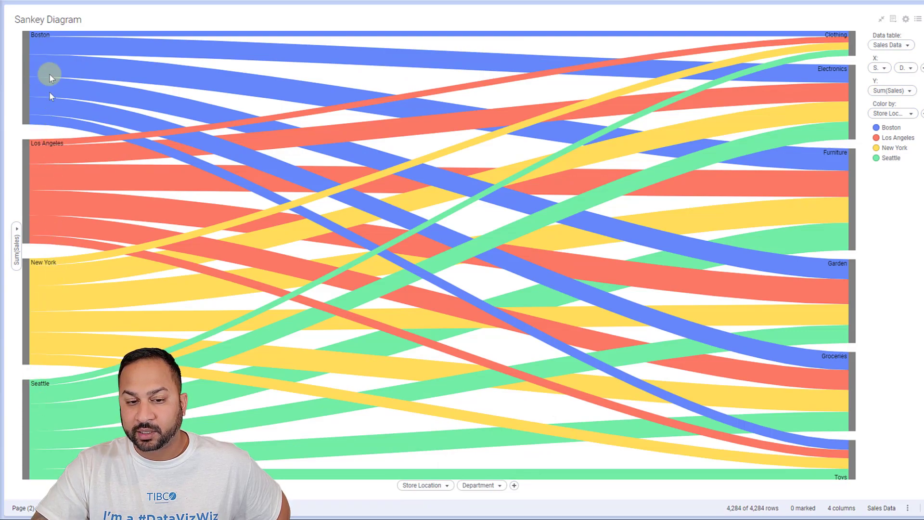
mouse_move(751, 92)
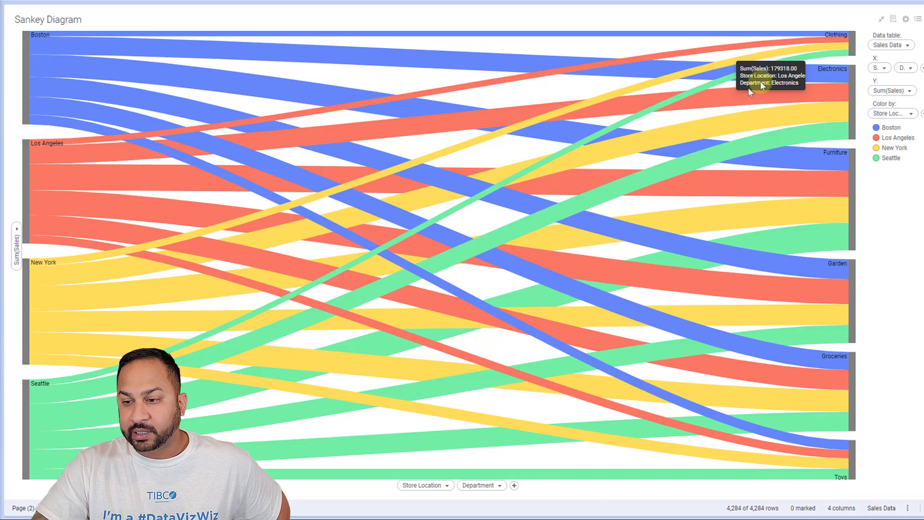
mouse_move(830, 241)
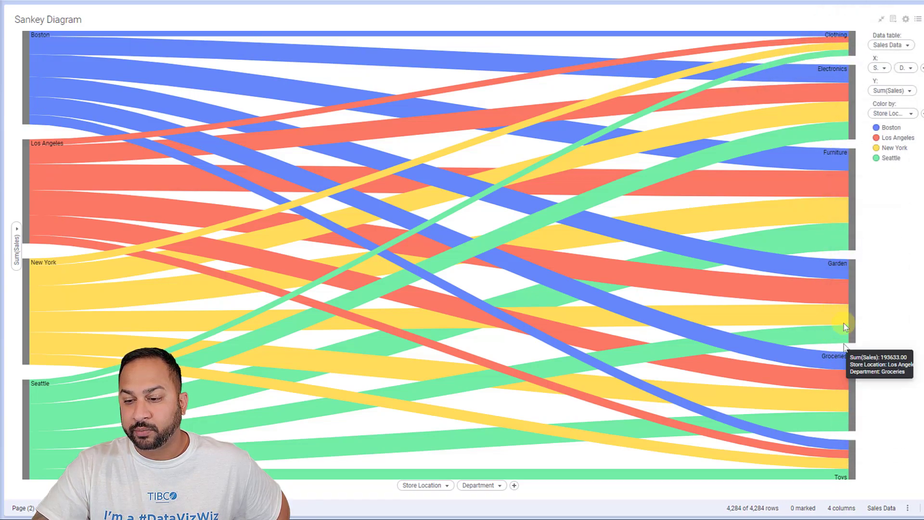
mouse_move(837, 221)
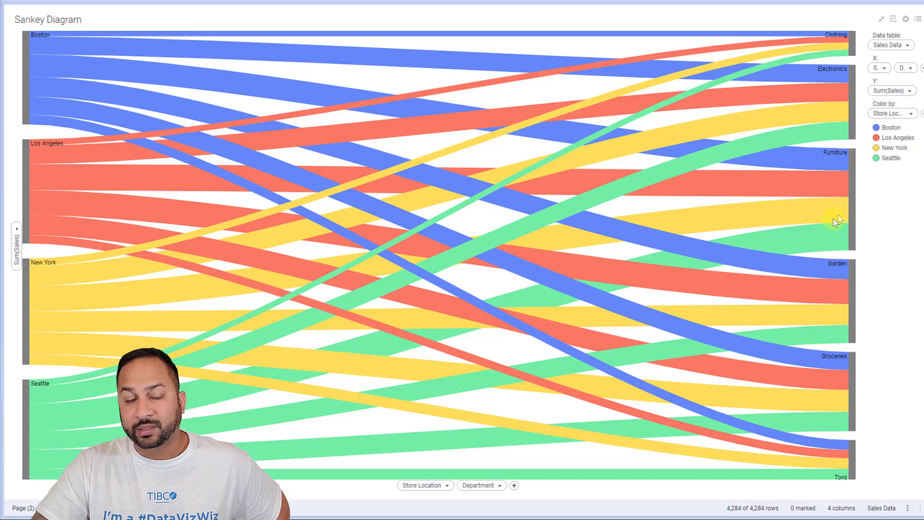